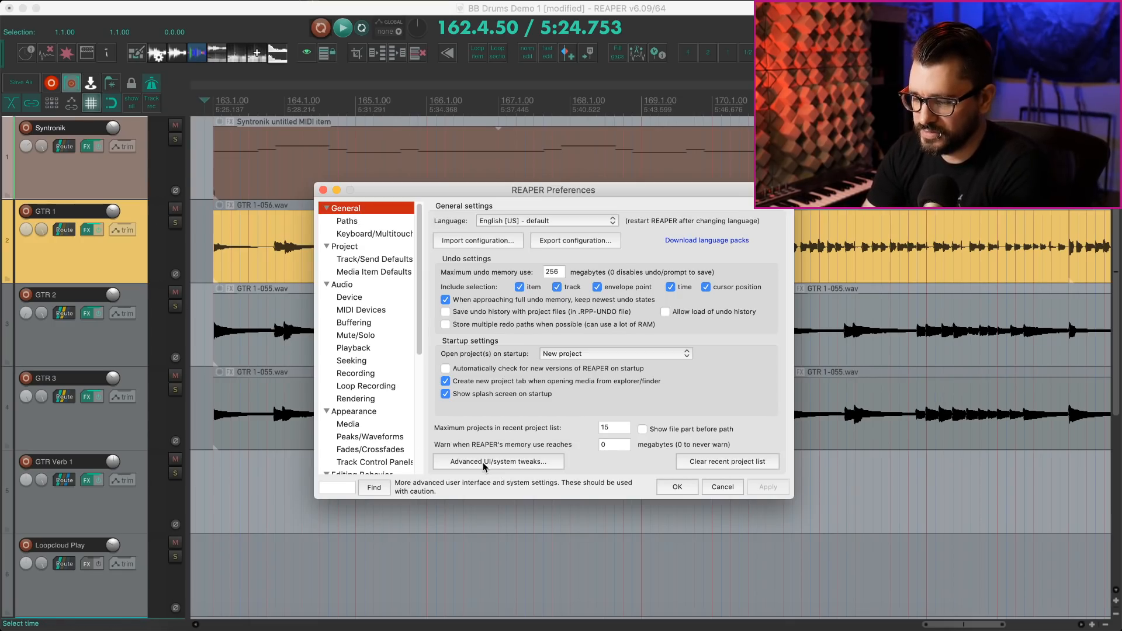
- Show the Advanced UI/system tweaks with the mouse-event throttling options
click(498, 461)
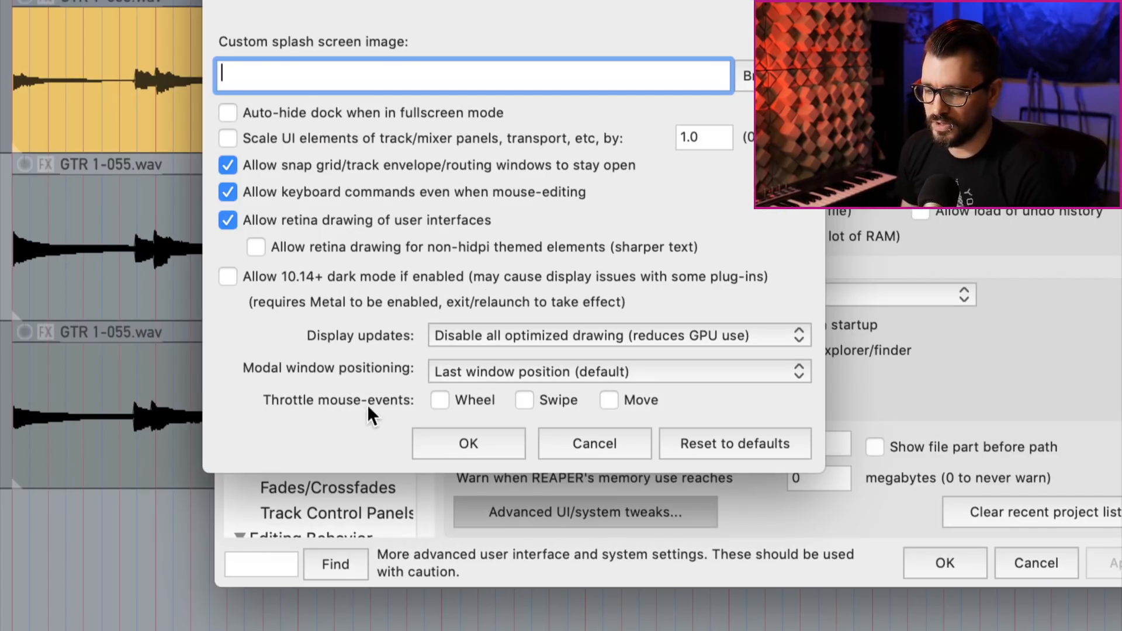
mouse_move(427, 412)
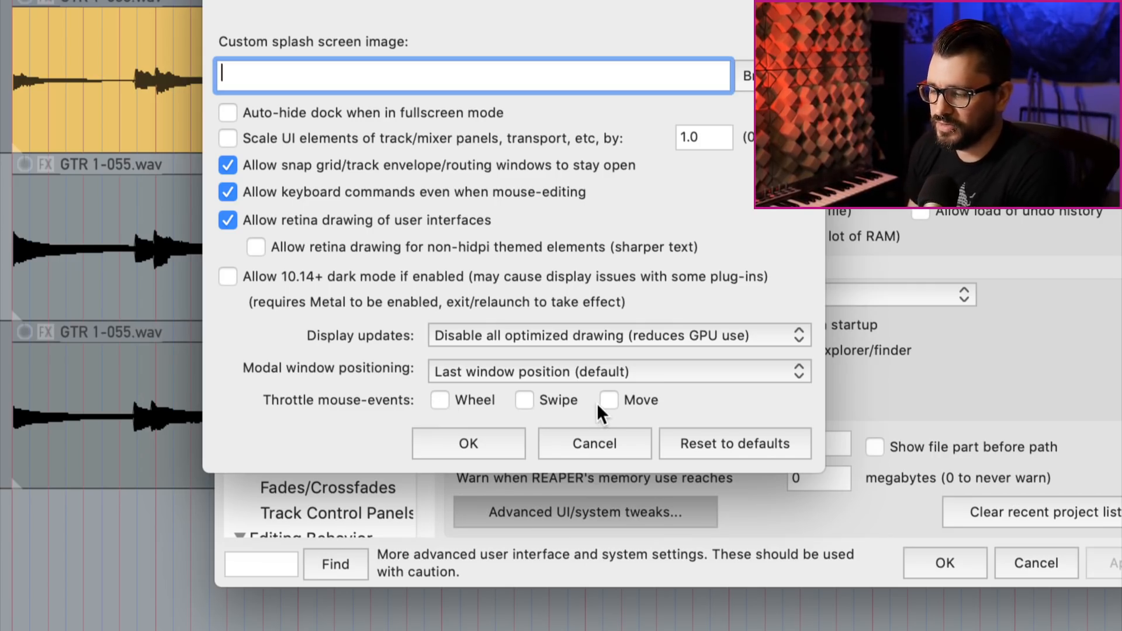
mouse_move(609, 426)
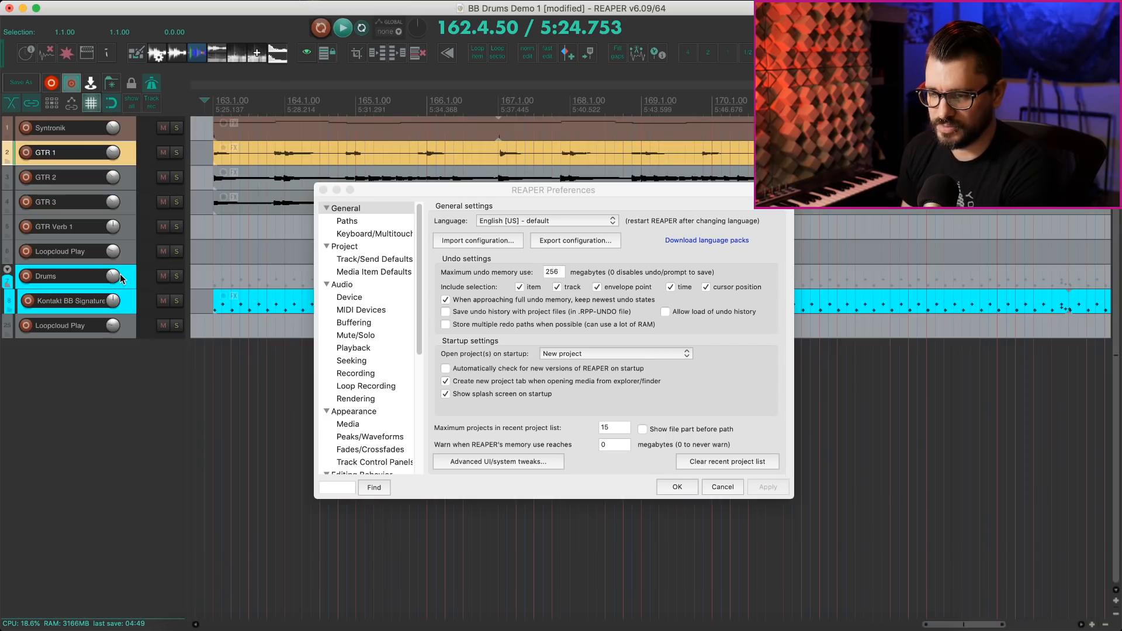
- Select the Drums folder track and scroll the arrangement with Preferences still open
click(498, 461)
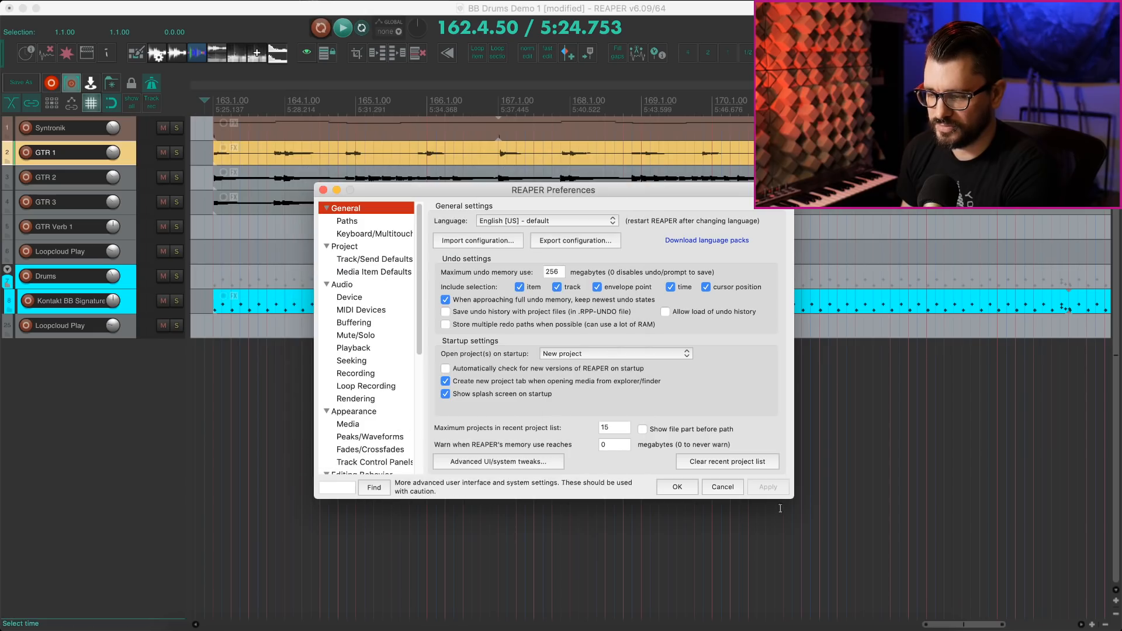
scroll(down, 3)
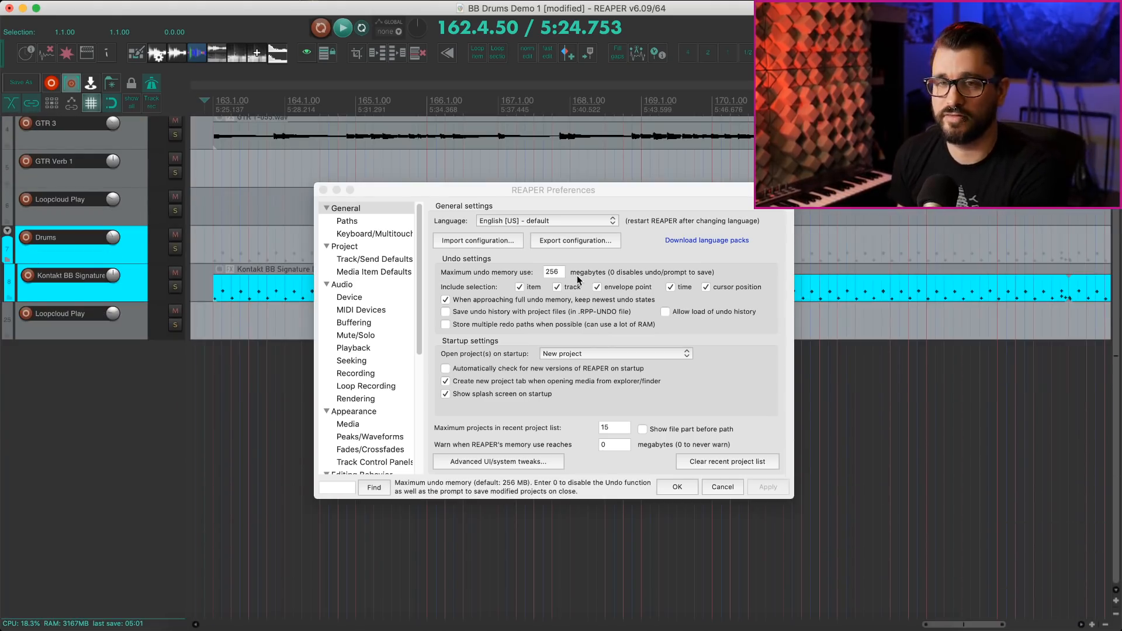
click(675, 486)
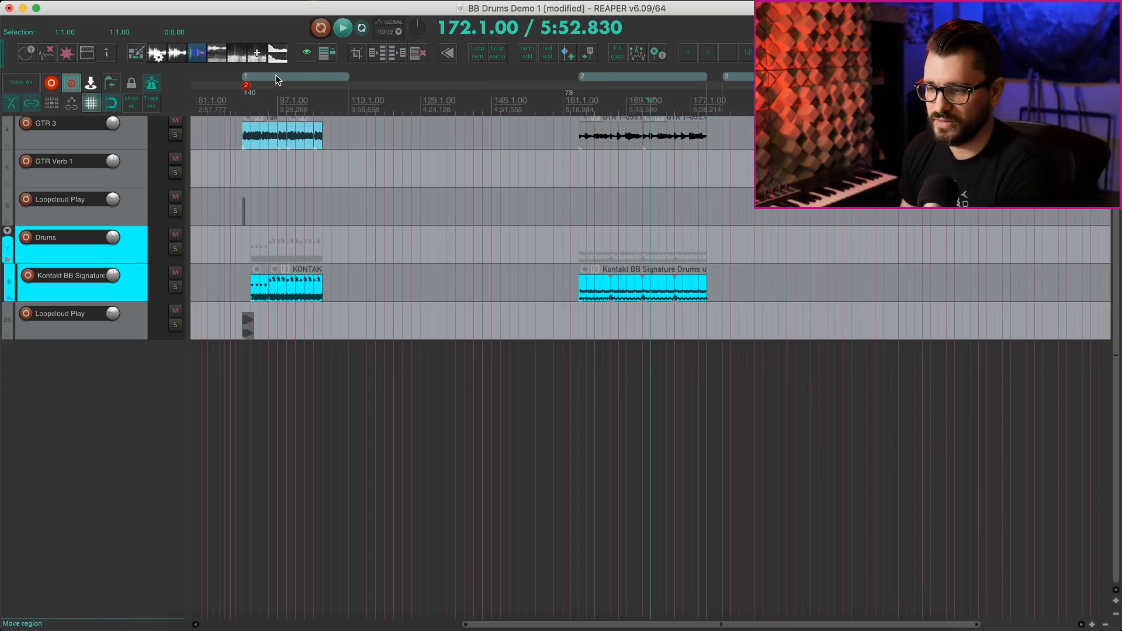
- Drag a region along the region bar to a new timeline position
drag(292, 77, 378, 77)
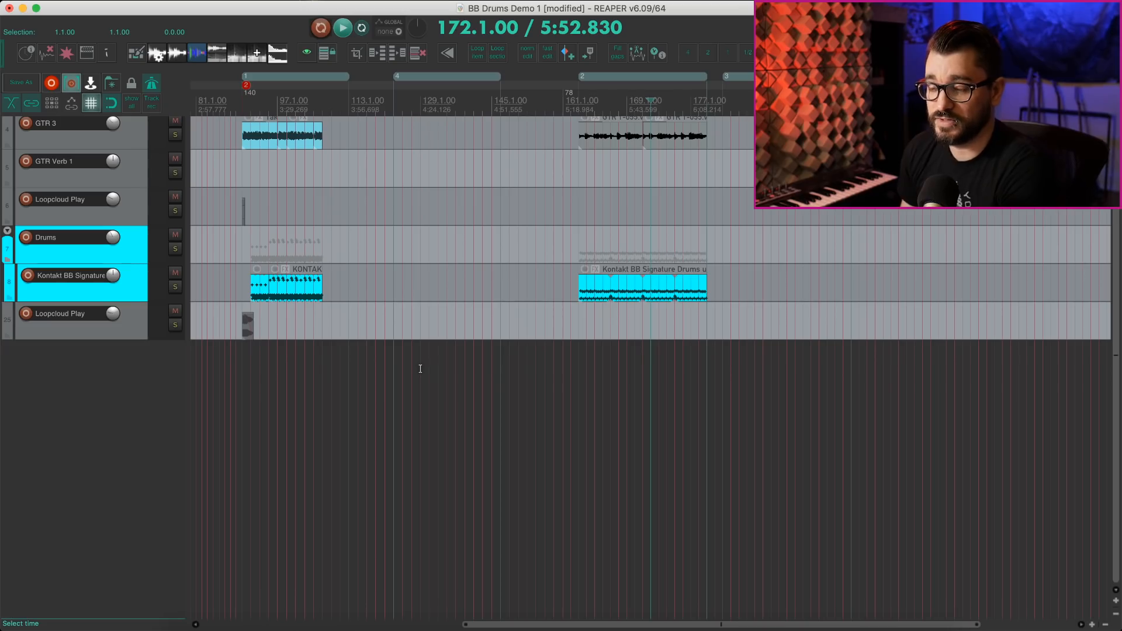
mouse_move(425, 365)
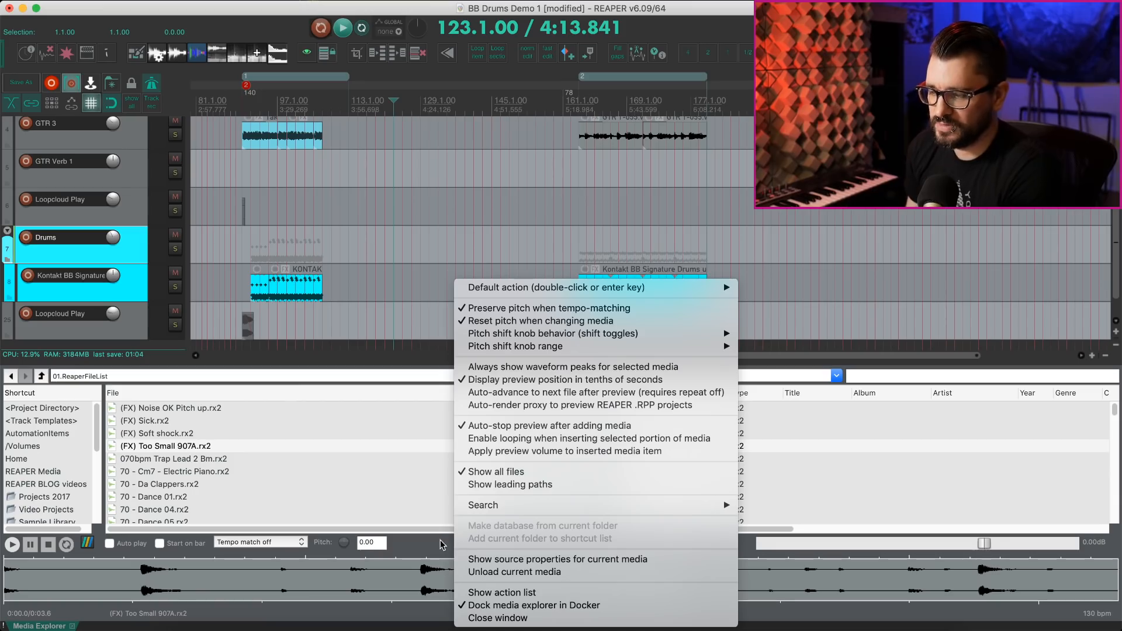
mouse_move(447, 535)
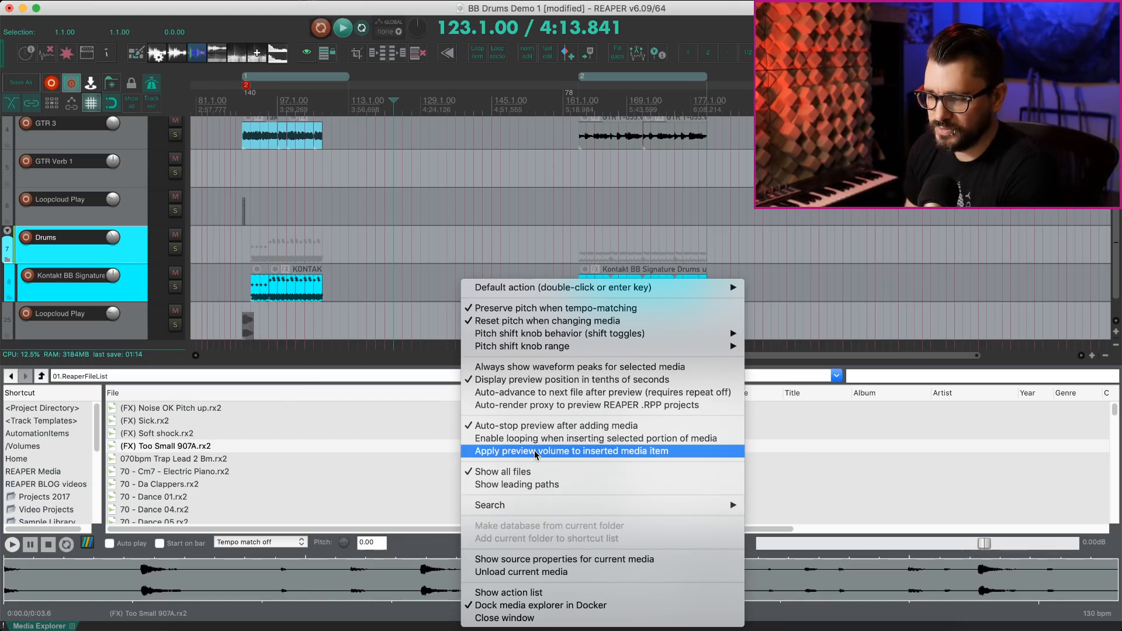
- Enable 'Apply preview volume to inserted media item' and select (FX) Too Small 907A.rx2
click(569, 451)
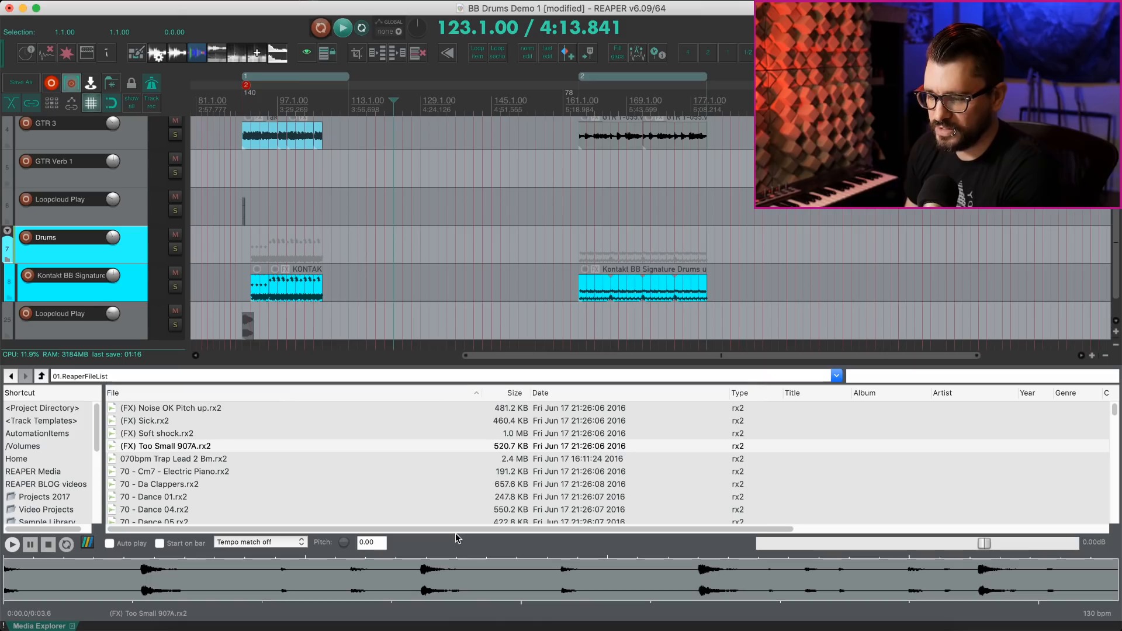
click(165, 445)
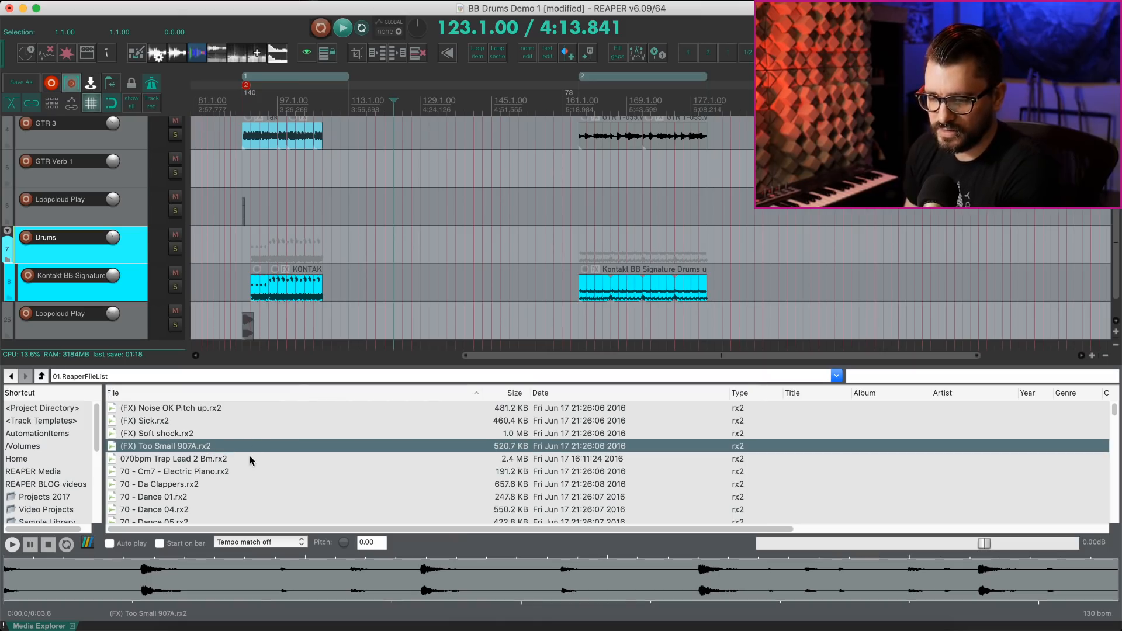
click(11, 545)
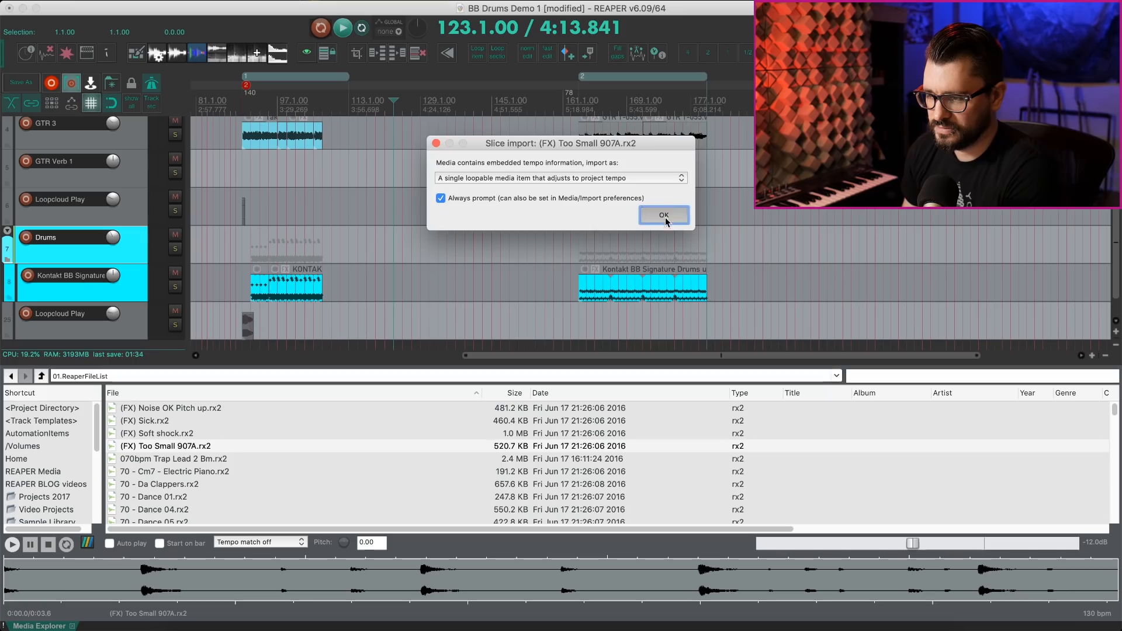
- Import the rx2 file as a single tempo-following loopable item
click(663, 215)
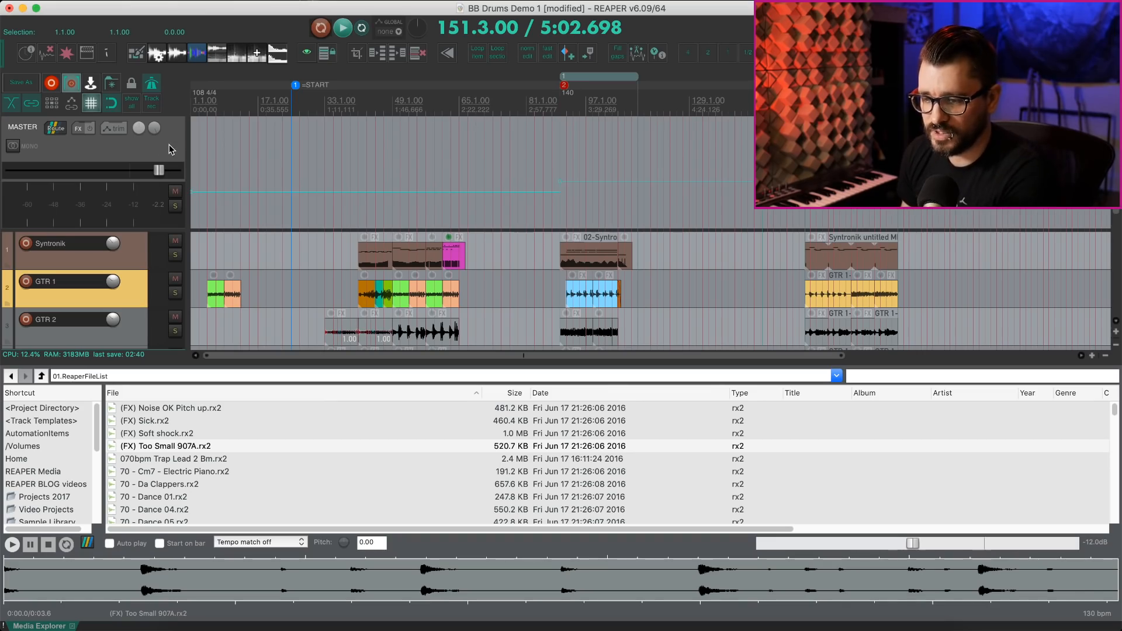
mouse_move(177, 139)
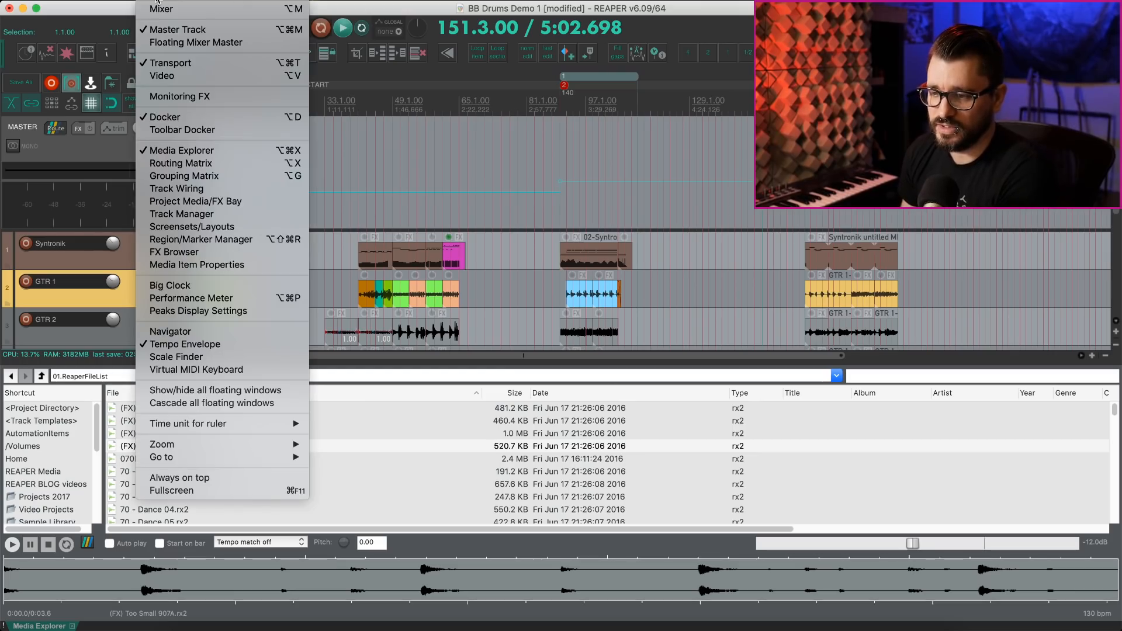
mouse_move(173, 252)
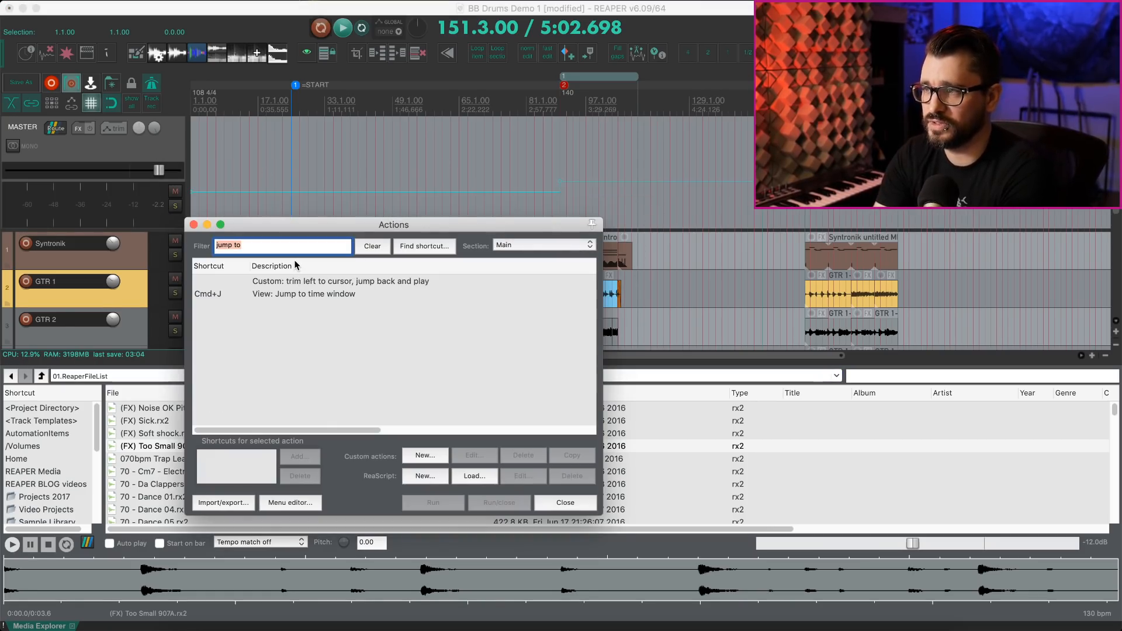
- Filter the Actions list for 'clear temp' and run Clear tempo envelope
text(clear temp)
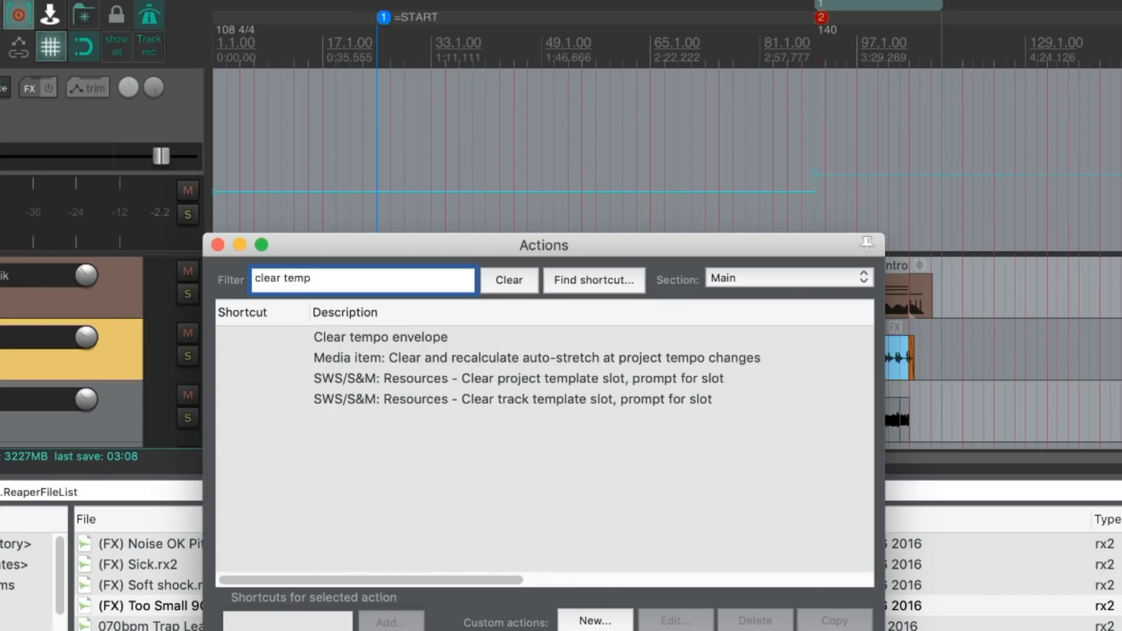
click(380, 337)
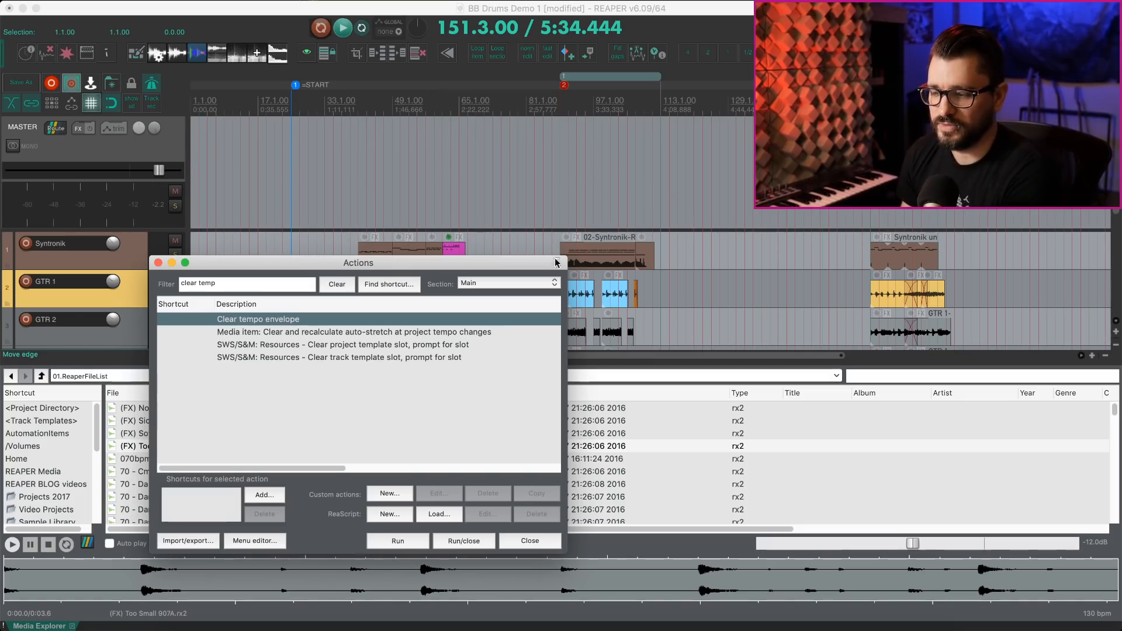
click(530, 540)
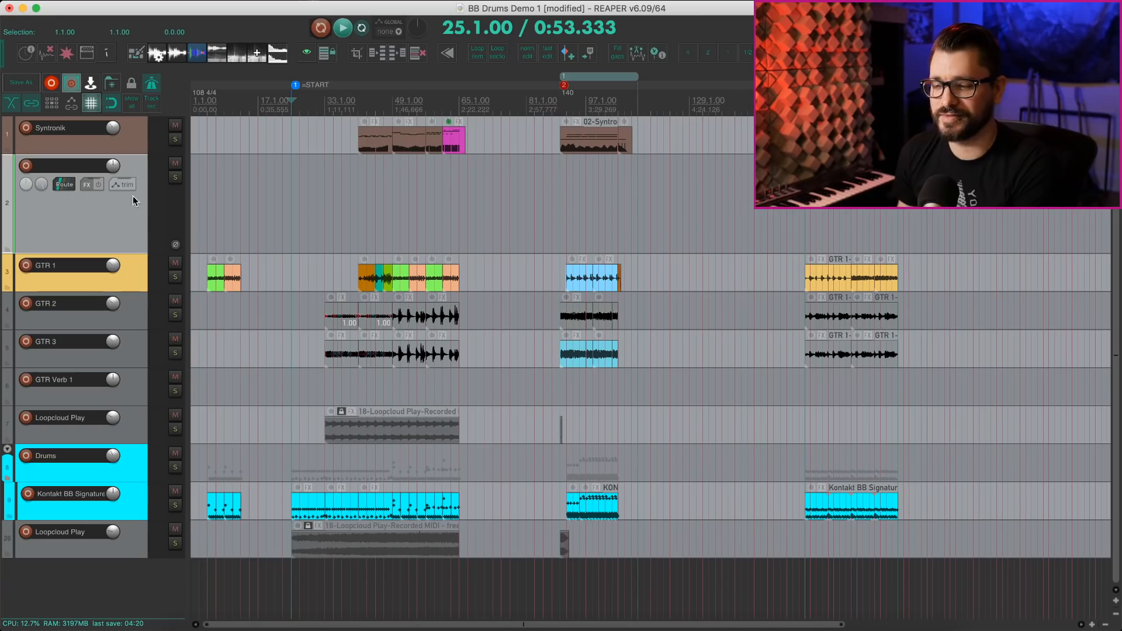
mouse_move(125, 222)
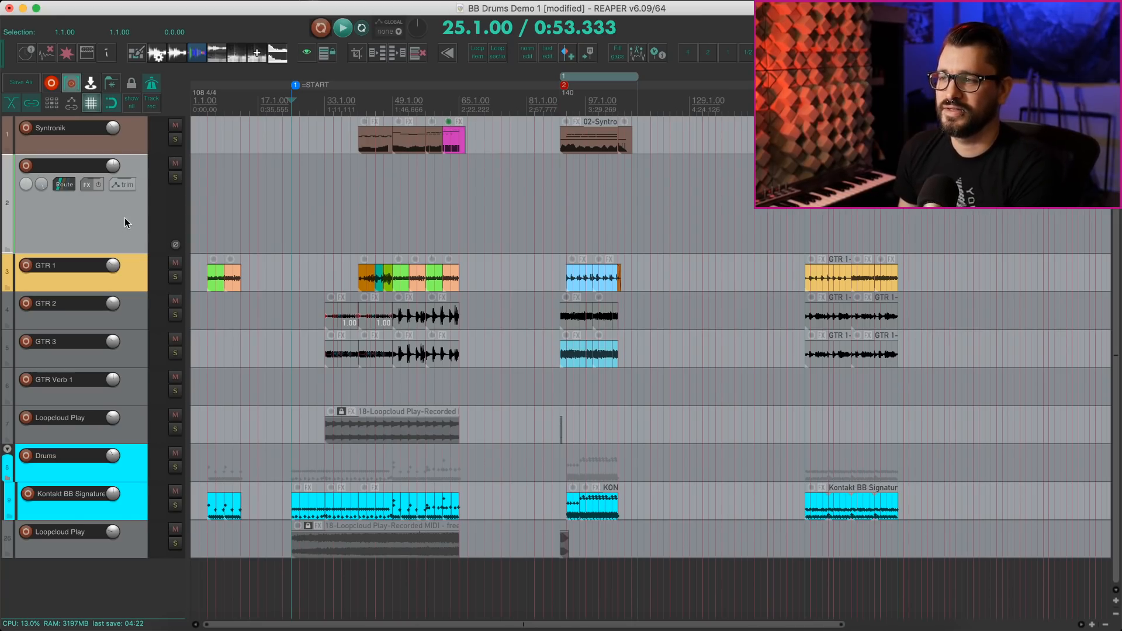
- Select new track 2 hosting ReaNINJAM and mute its metronome via the Channels menu
click(86, 184)
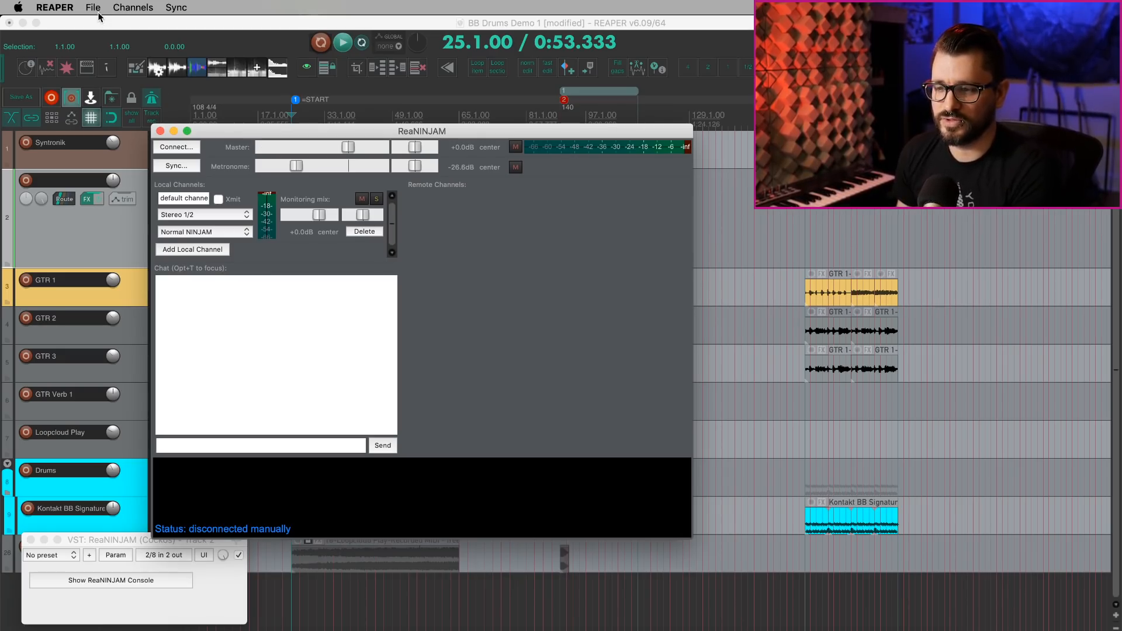
click(93, 7)
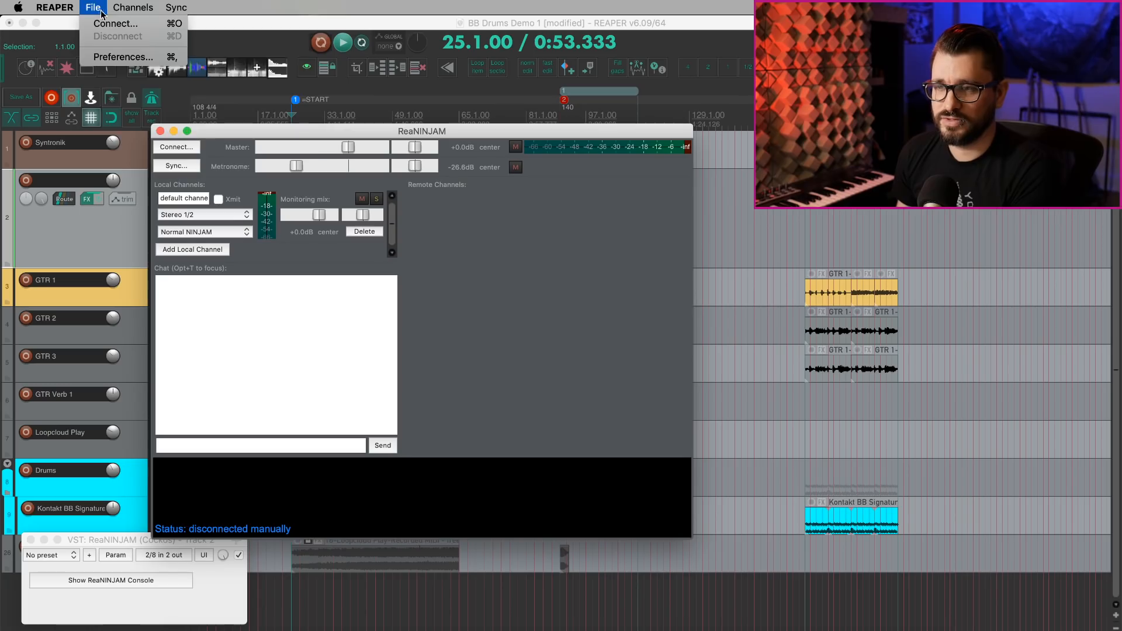
click(132, 8)
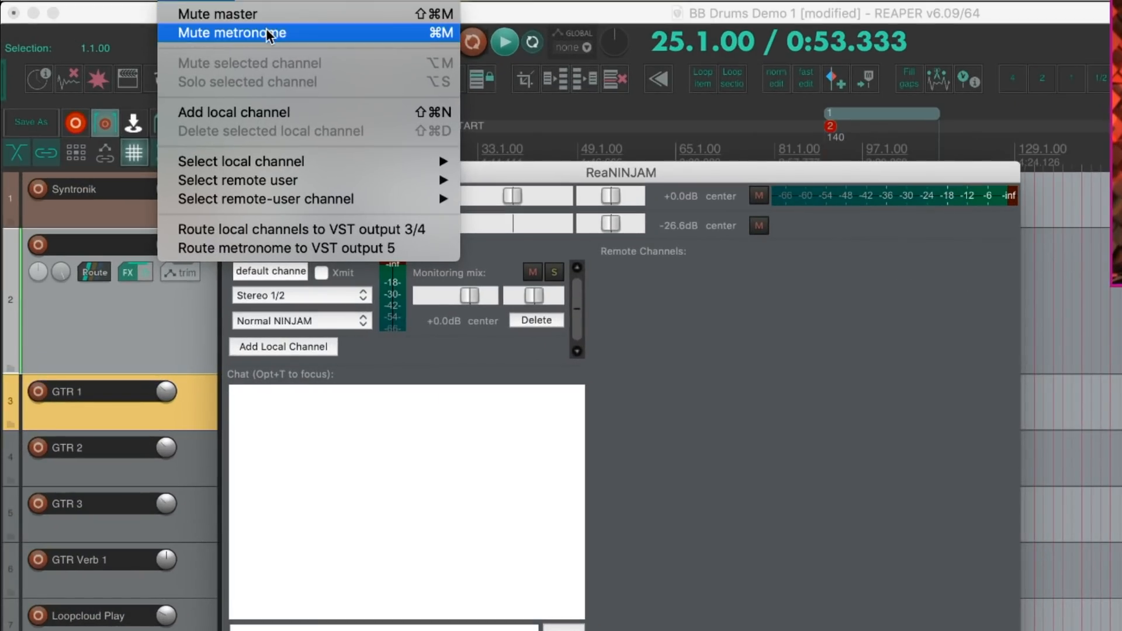
click(231, 32)
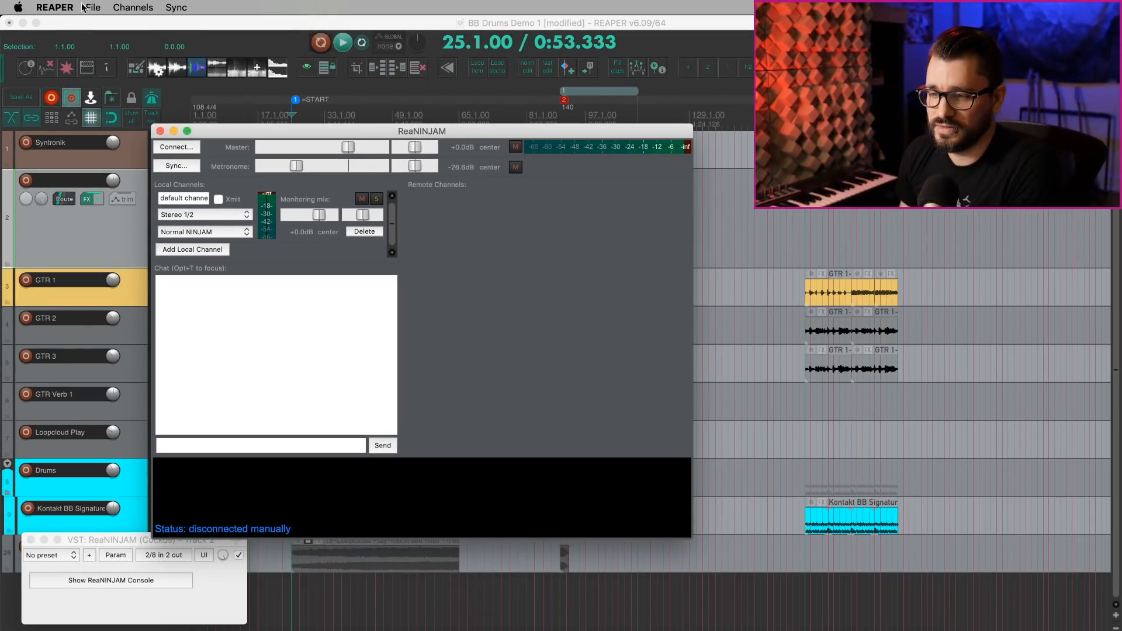
click(132, 7)
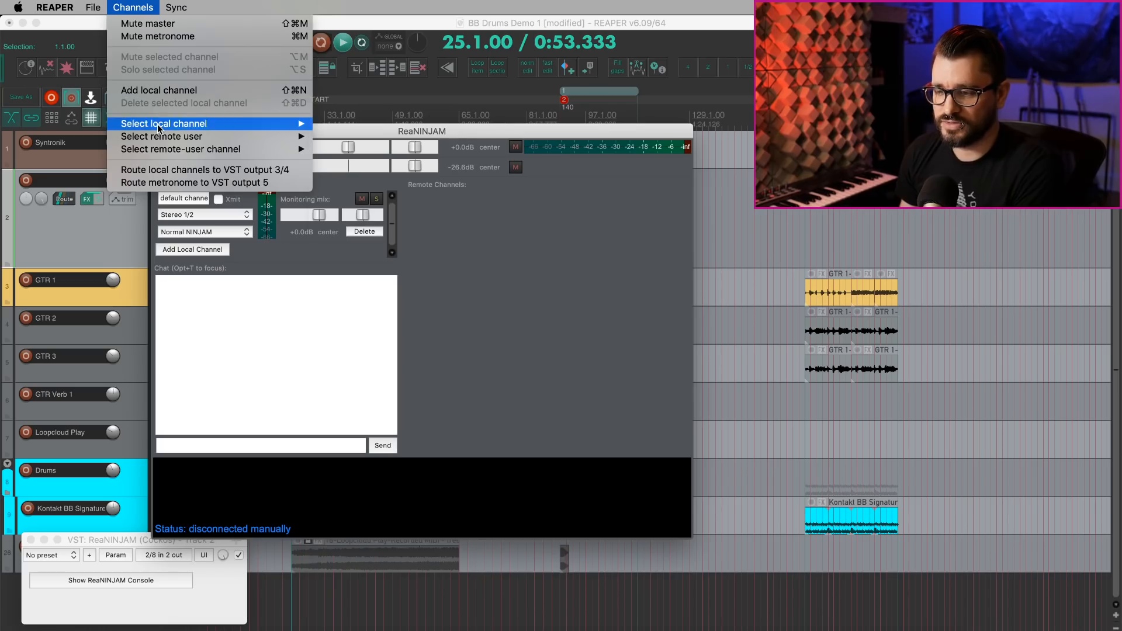
mouse_move(162, 123)
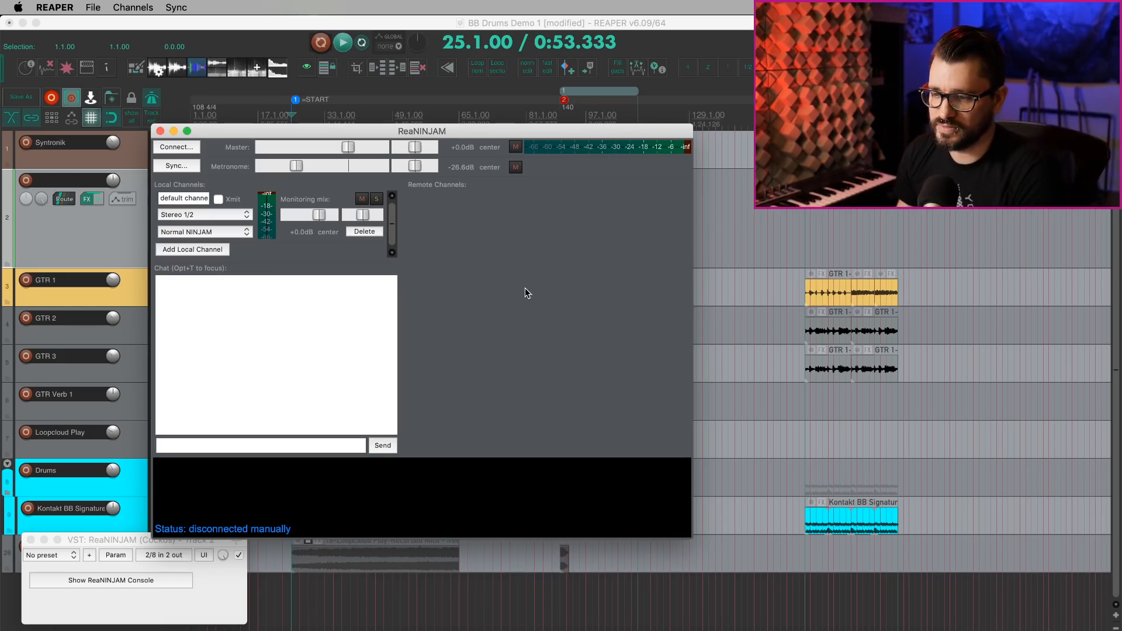
click(132, 7)
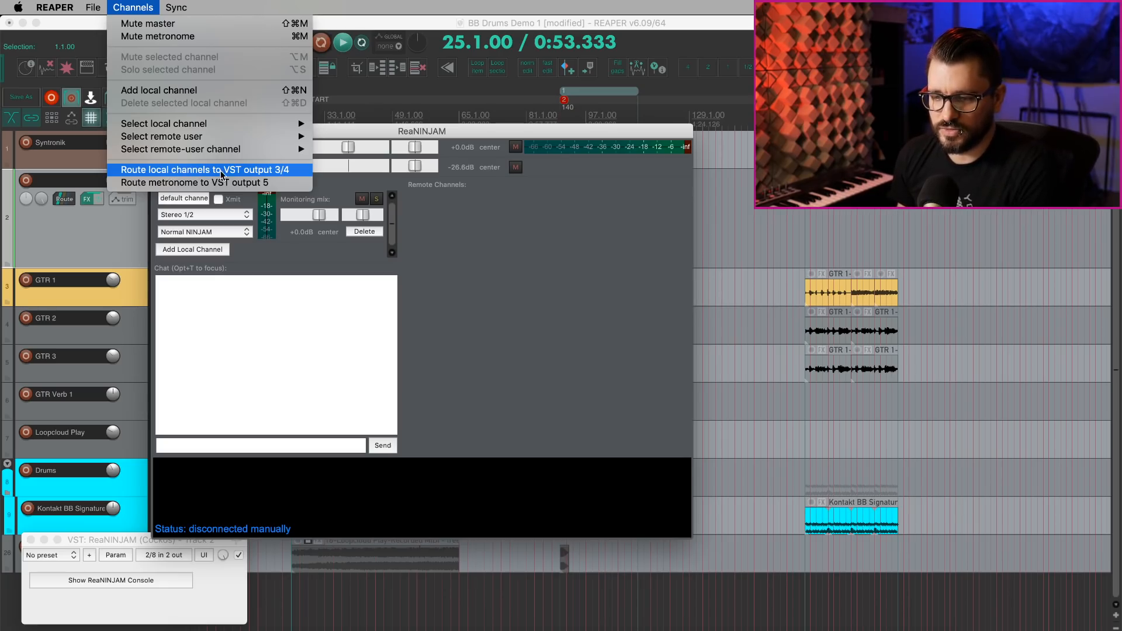
mouse_move(257, 193)
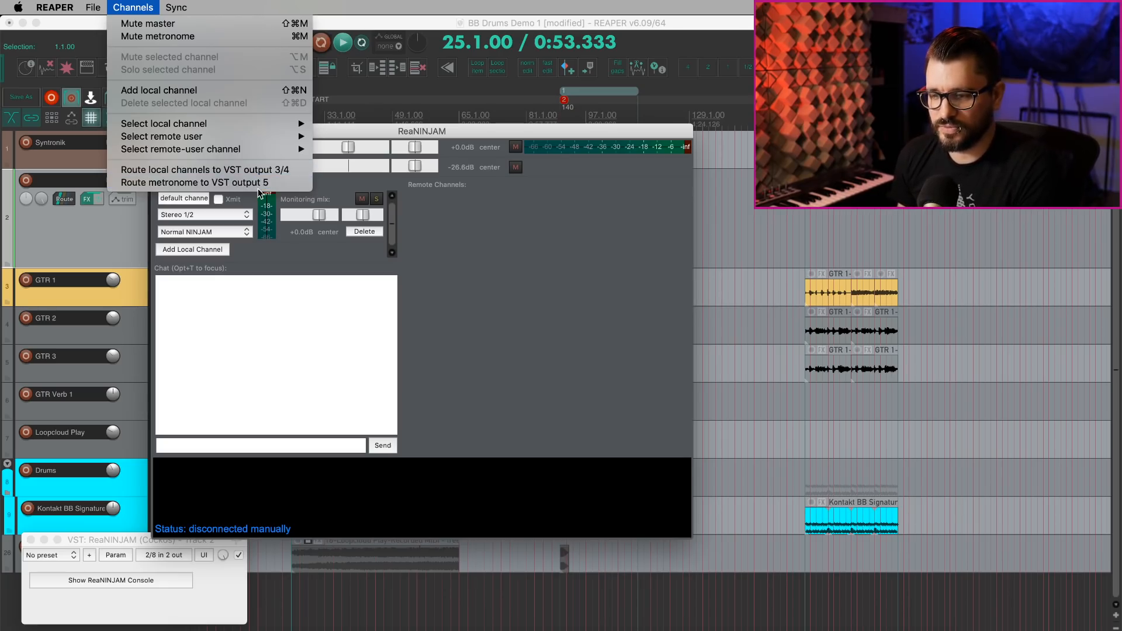
mouse_move(209, 182)
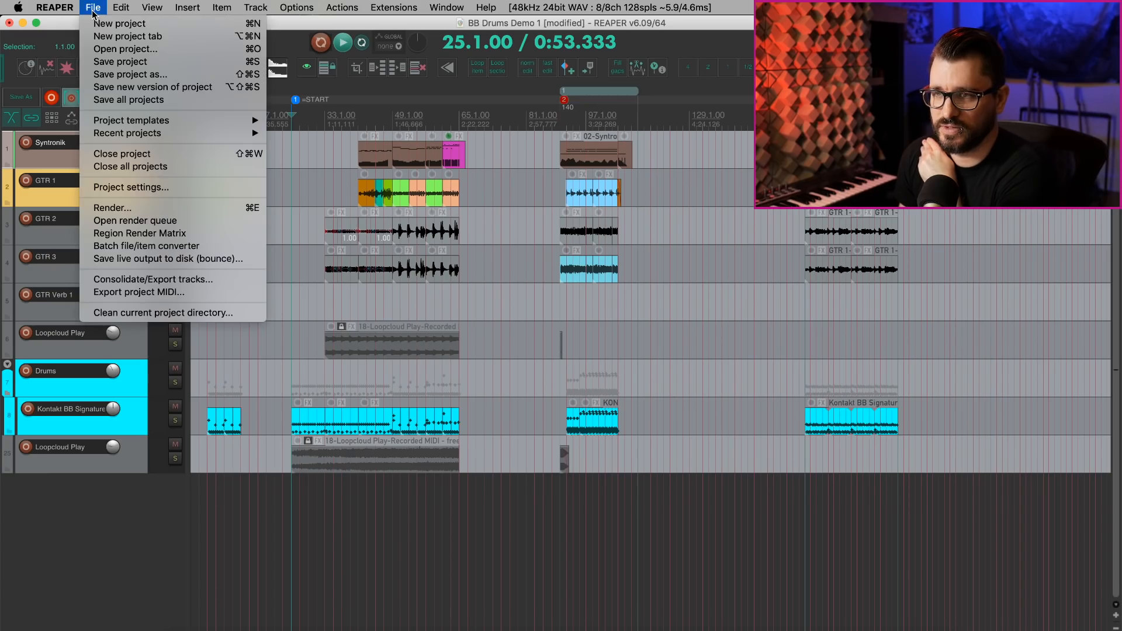
mouse_move(127, 133)
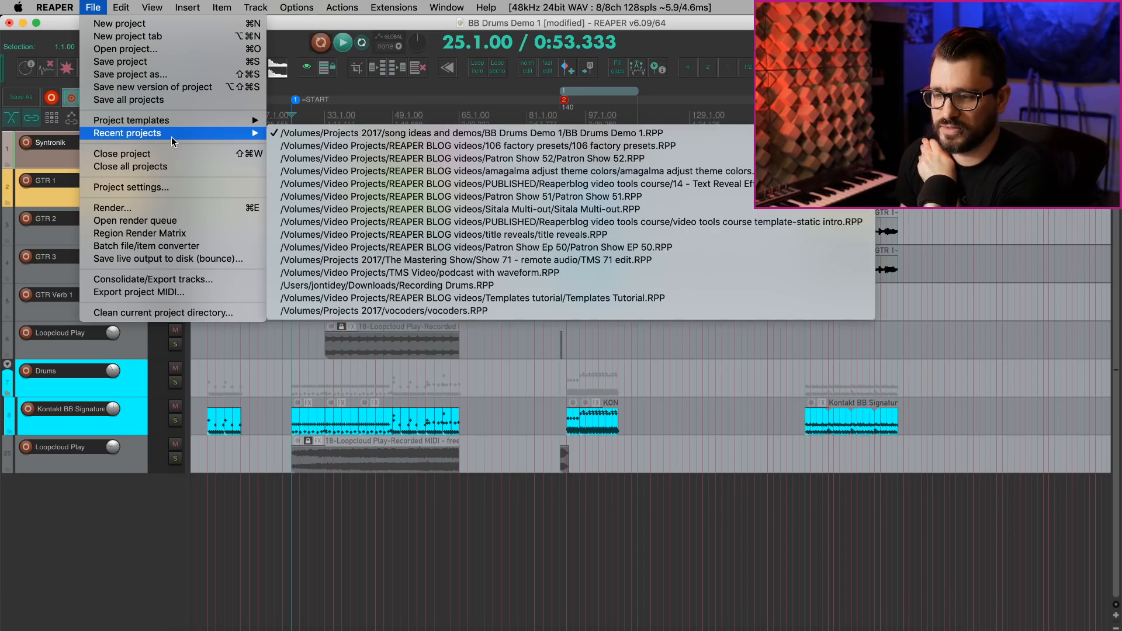
mouse_move(365, 132)
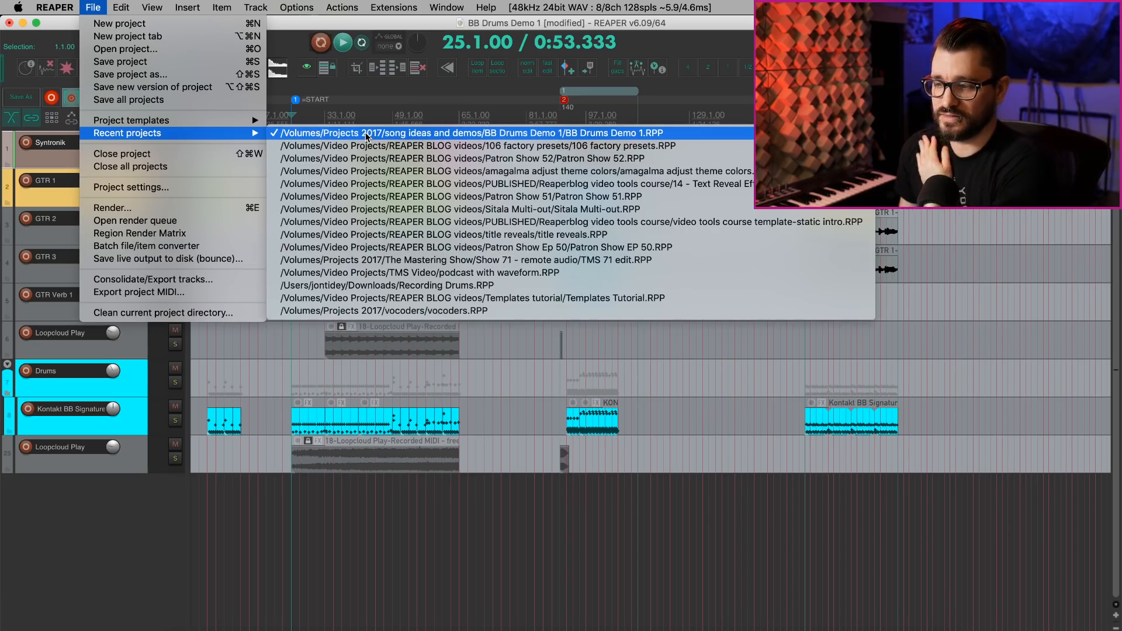
mouse_move(462, 196)
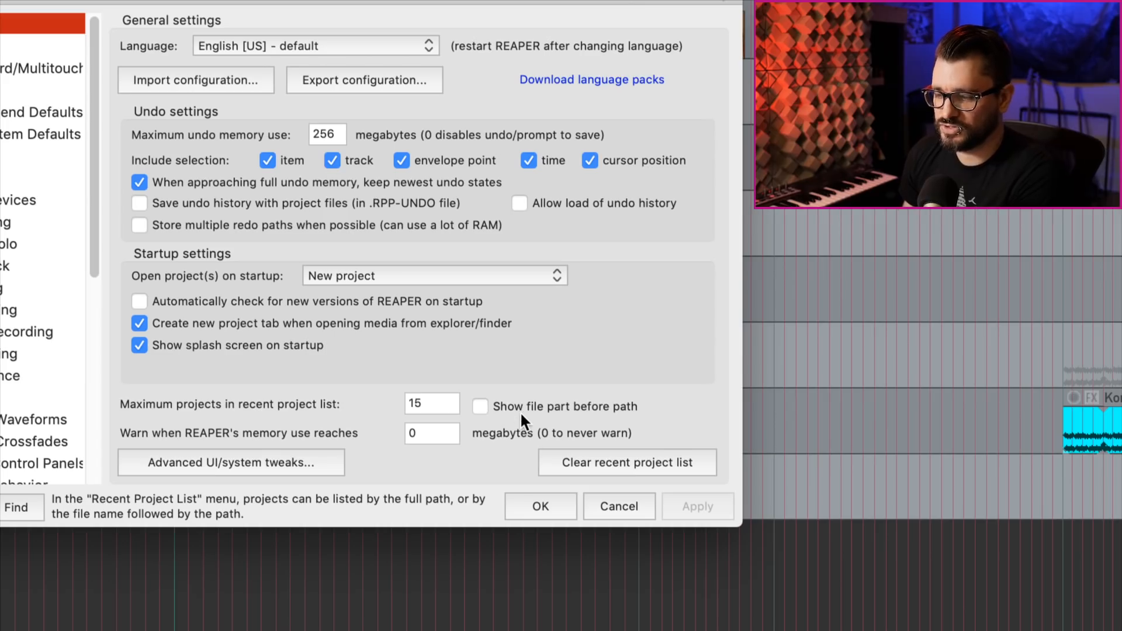
mouse_move(486, 415)
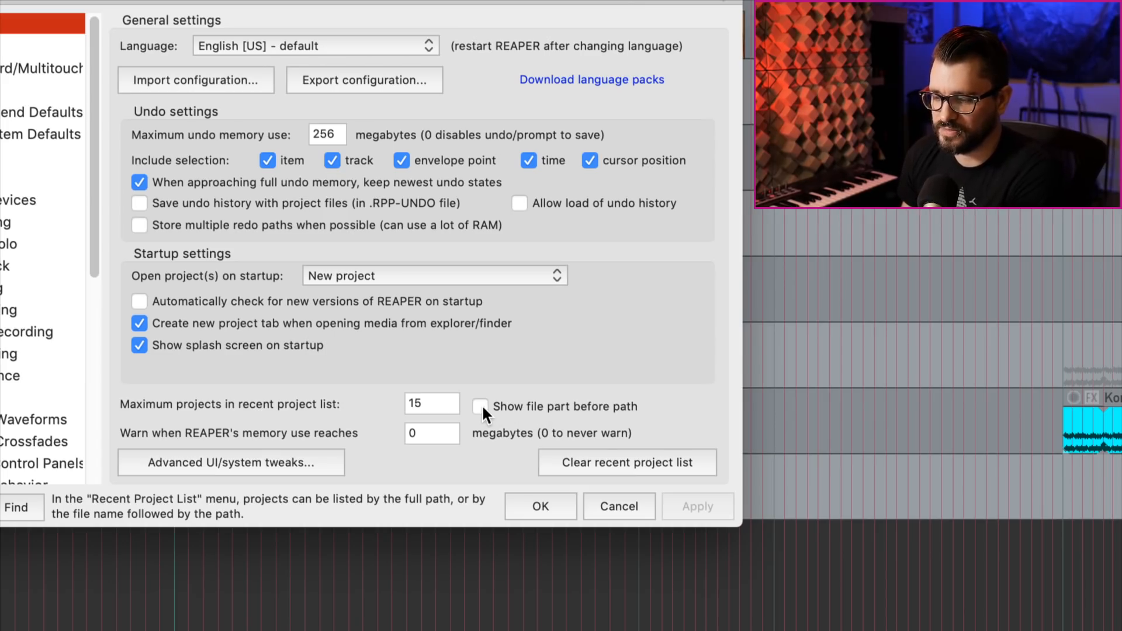
- Enable 'Show file part before path' for the recent project list
click(480, 406)
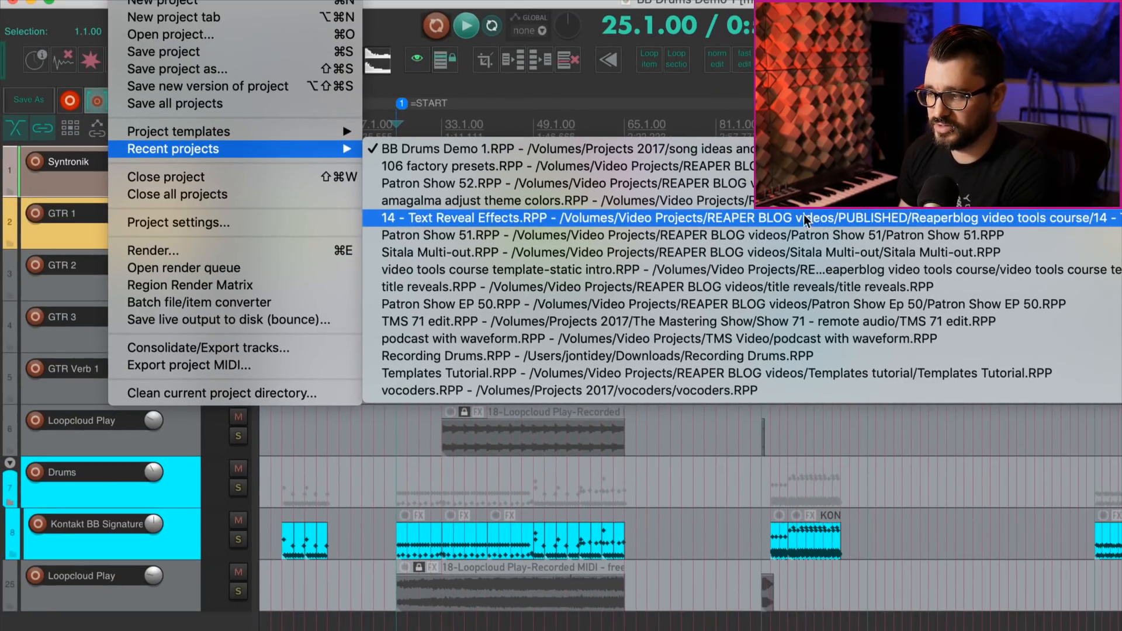
mouse_move(458, 148)
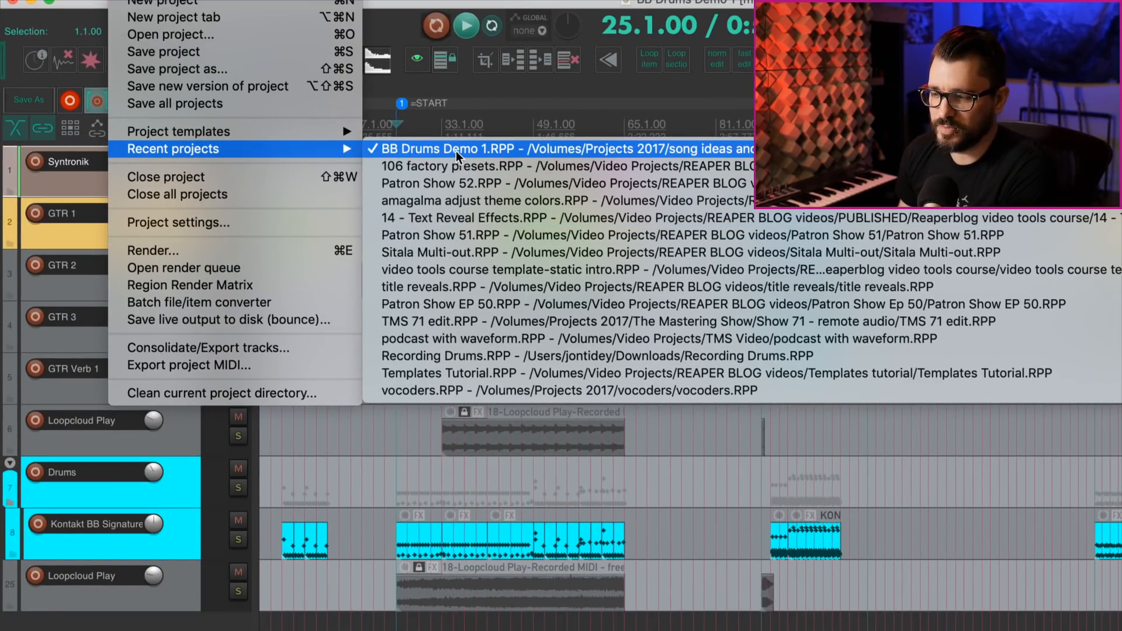
mouse_move(580, 158)
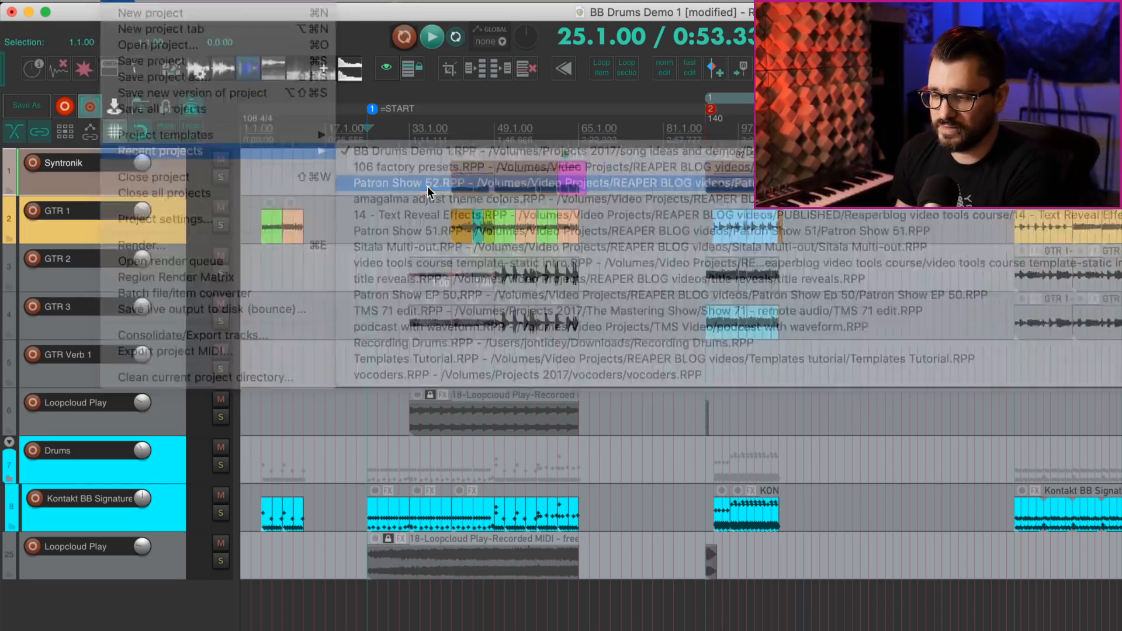
- Choose Patron Show 52.RPP and remove the missing project from recent projects
click(406, 184)
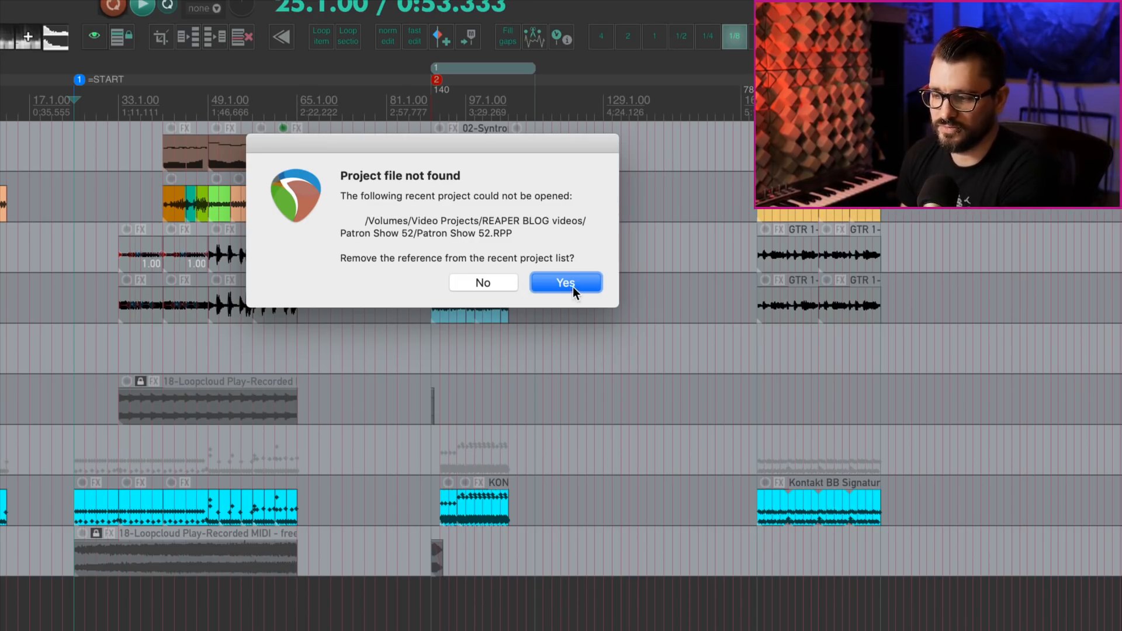
click(565, 282)
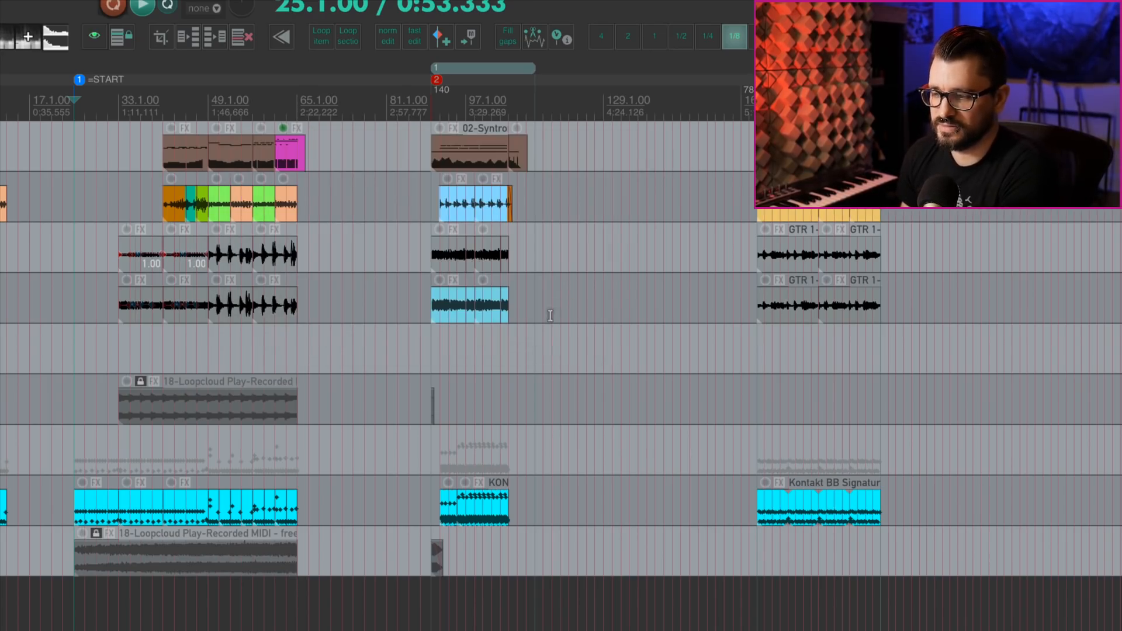
click(93, 7)
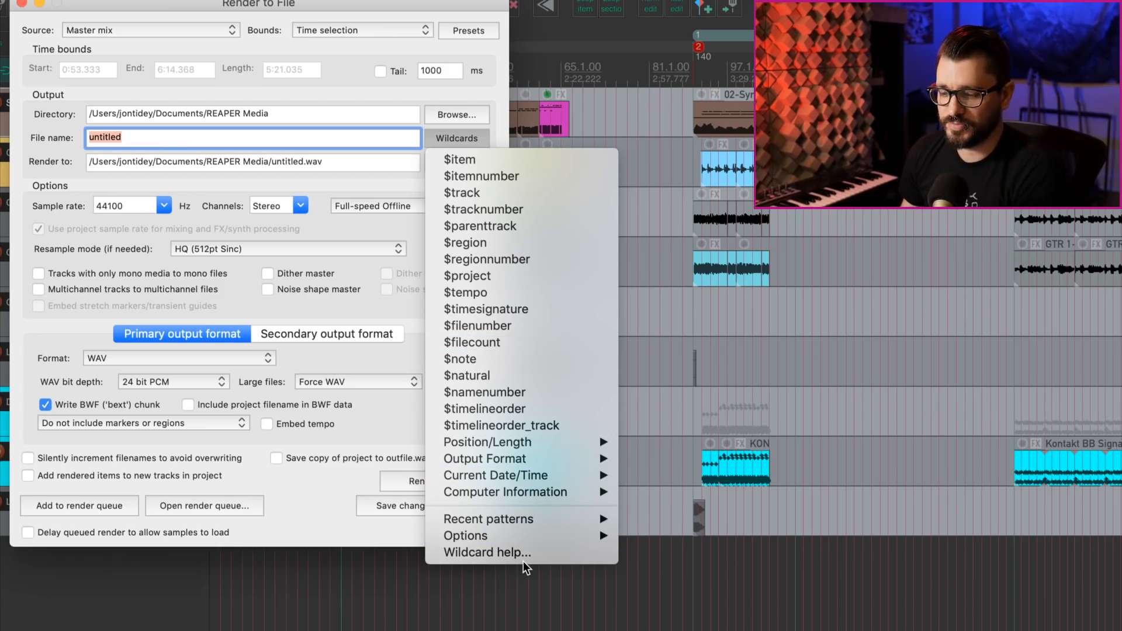
- Show the Render Wildcard Help from the Wildcards menu
click(489, 552)
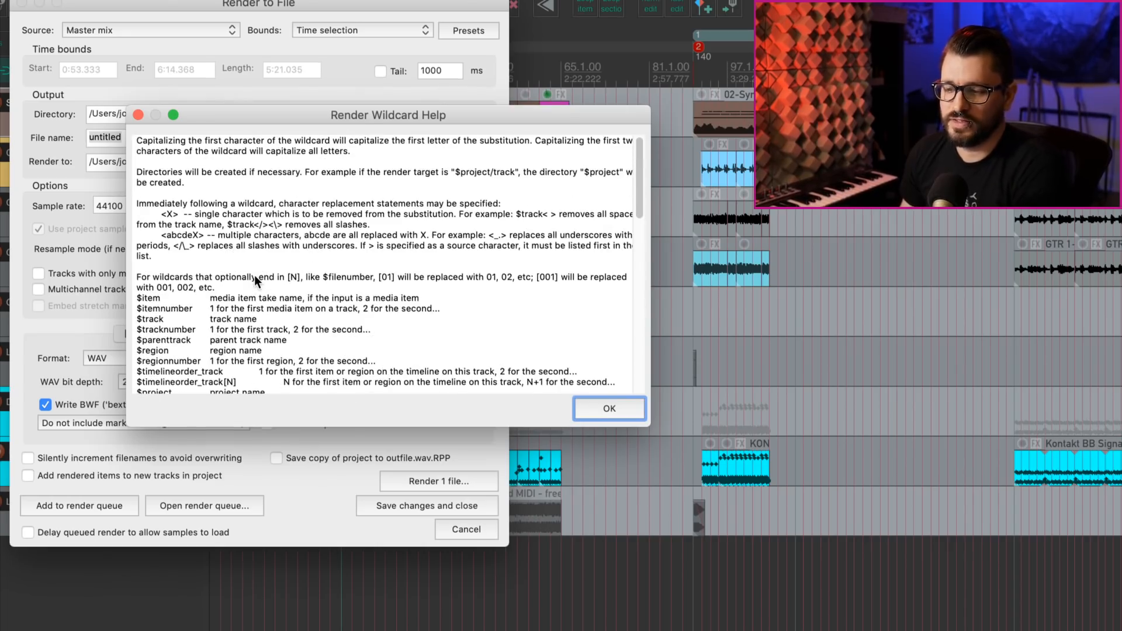
mouse_move(270, 308)
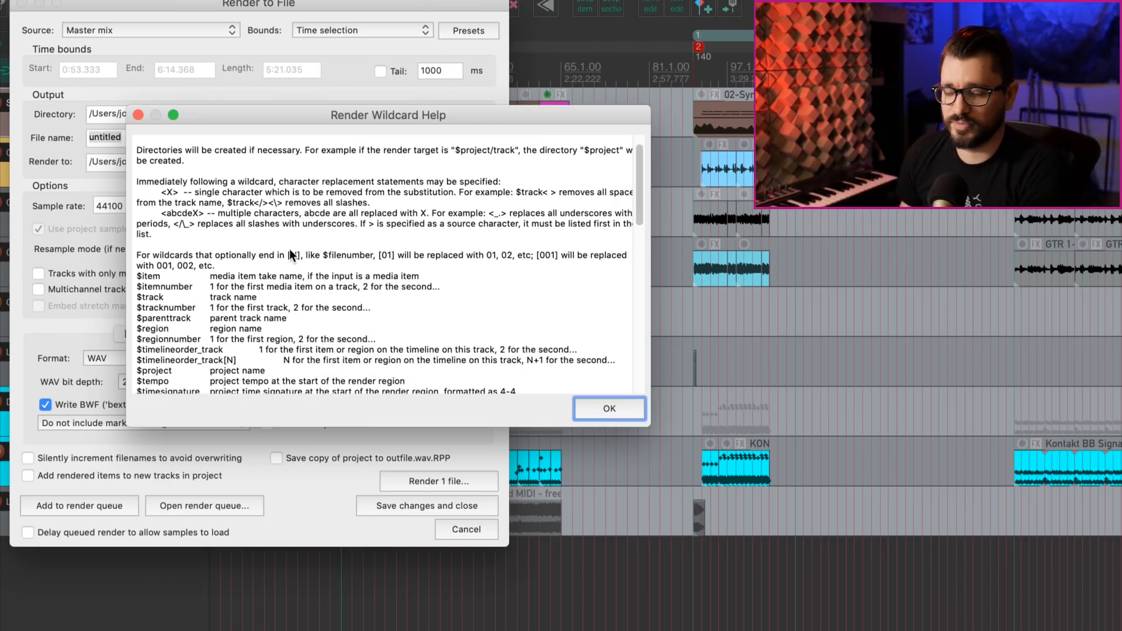
mouse_move(404, 307)
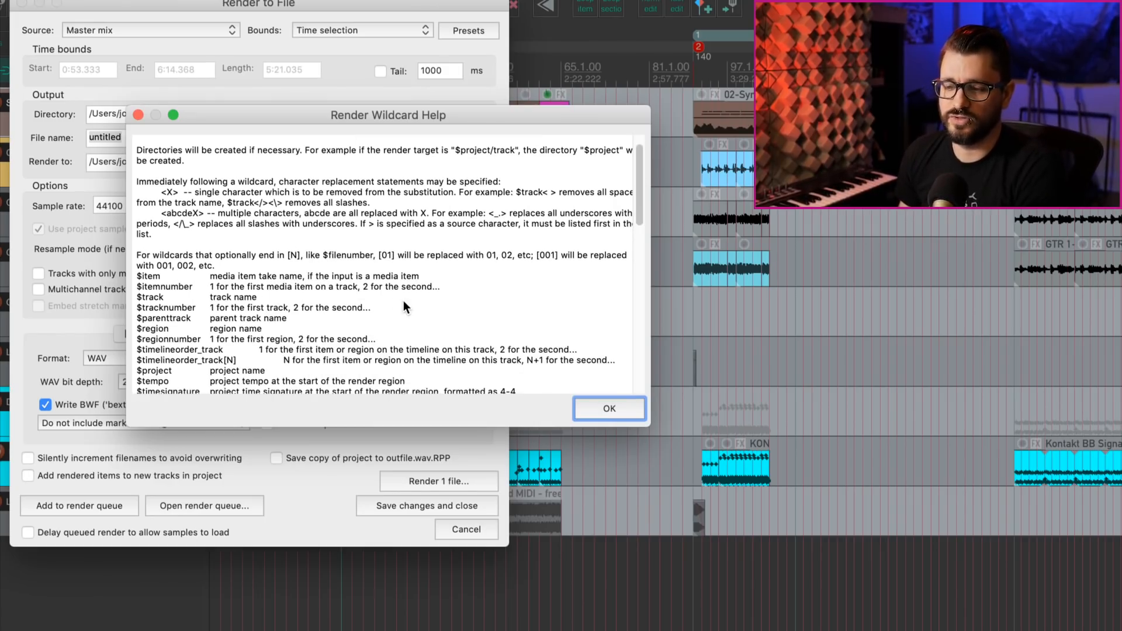
mouse_move(586, 401)
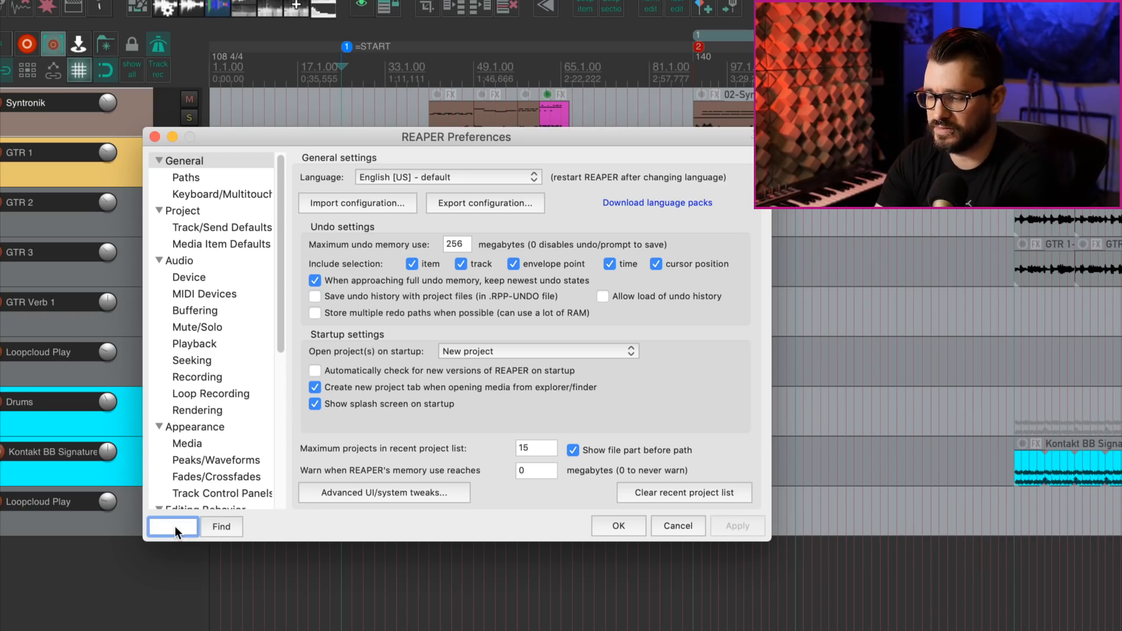
- Find the ruler label spacing preference by searching 'ruler' and try it across its range
text(ruler)
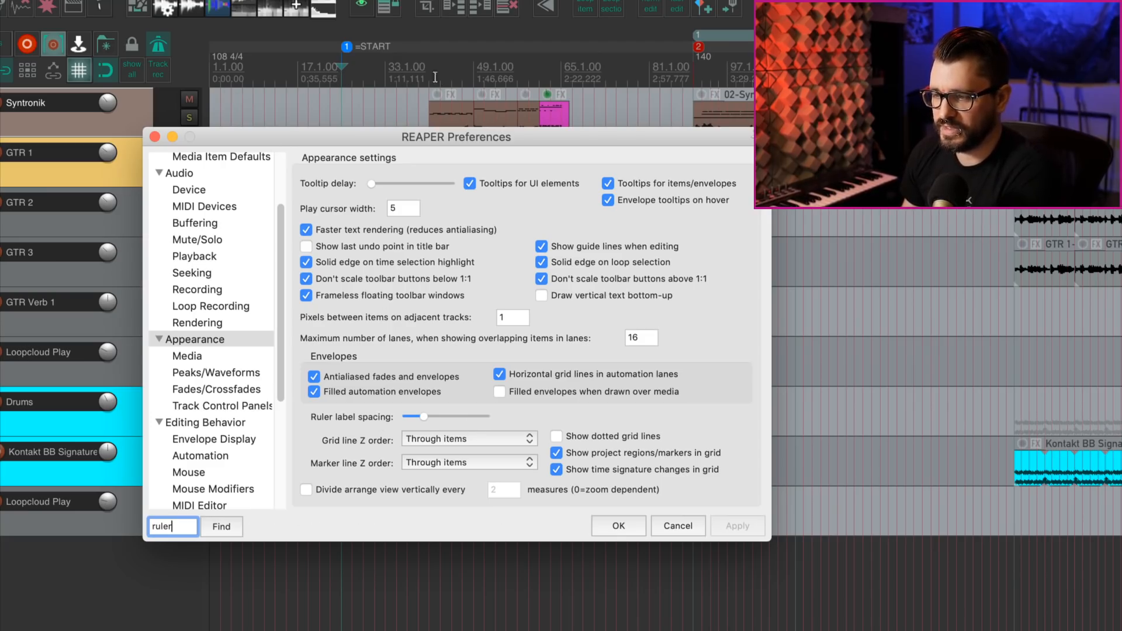
drag(423, 416, 407, 416)
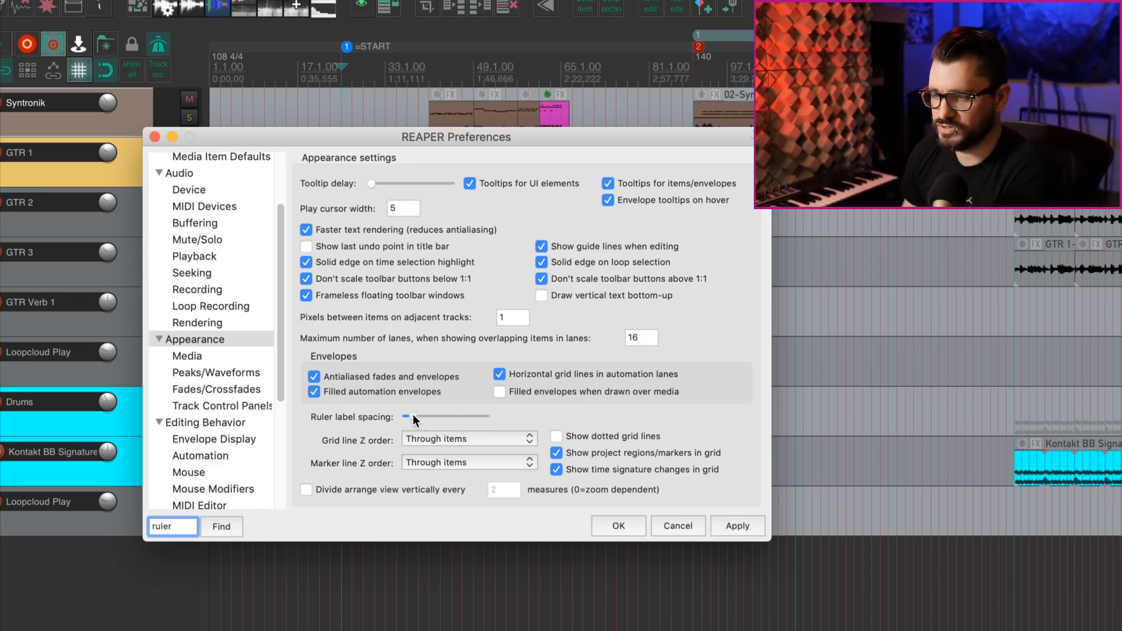
drag(407, 418, 487, 418)
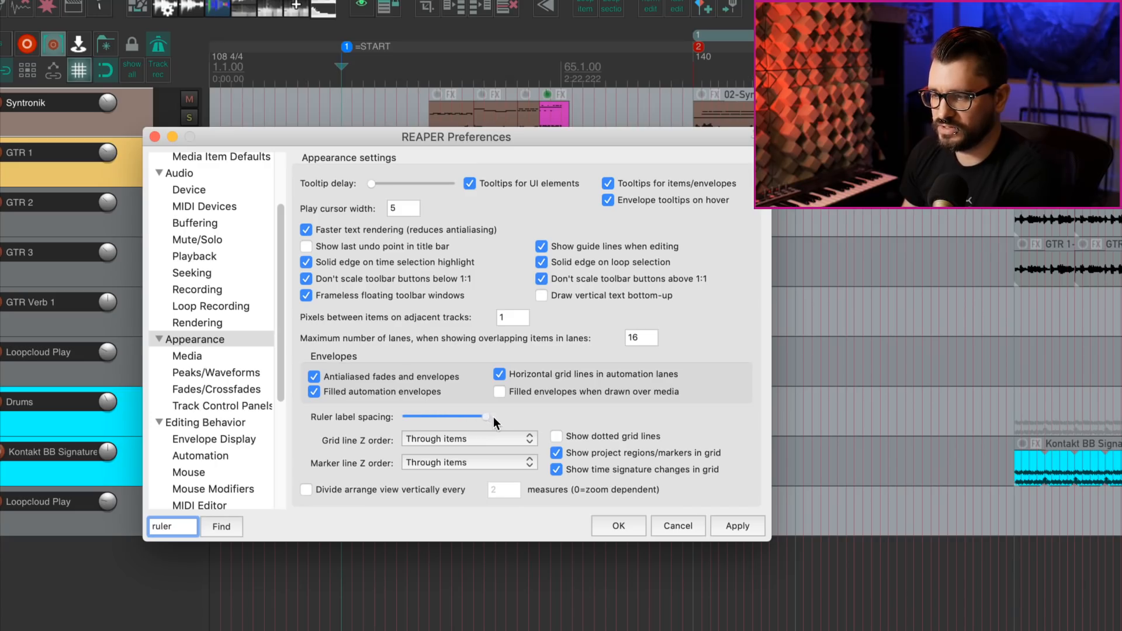
drag(490, 417, 455, 417)
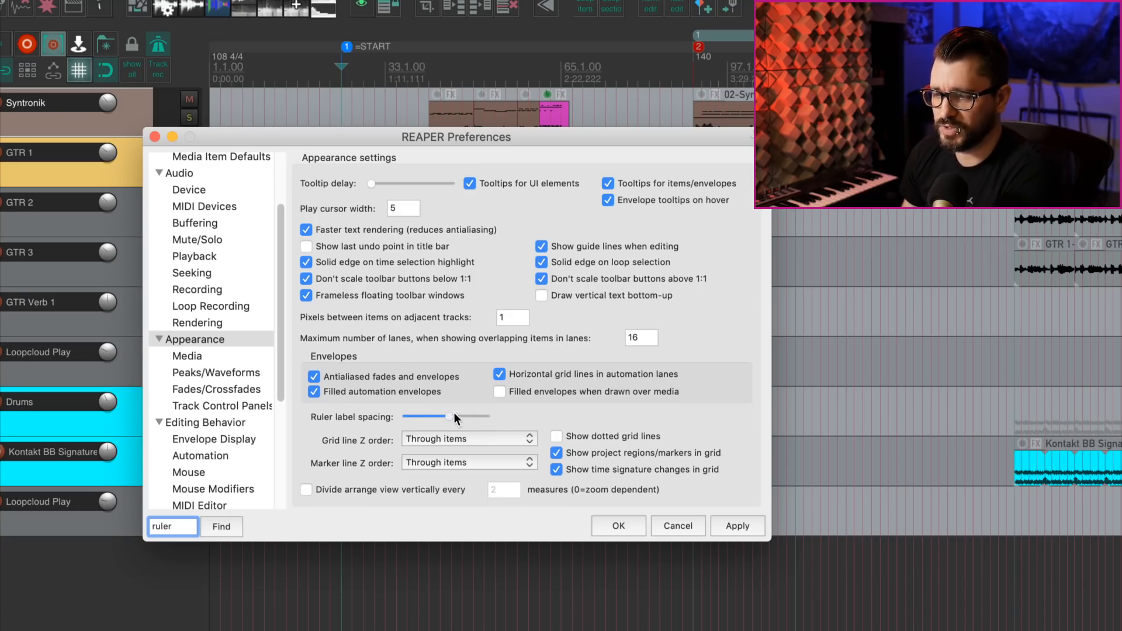
drag(452, 417, 407, 417)
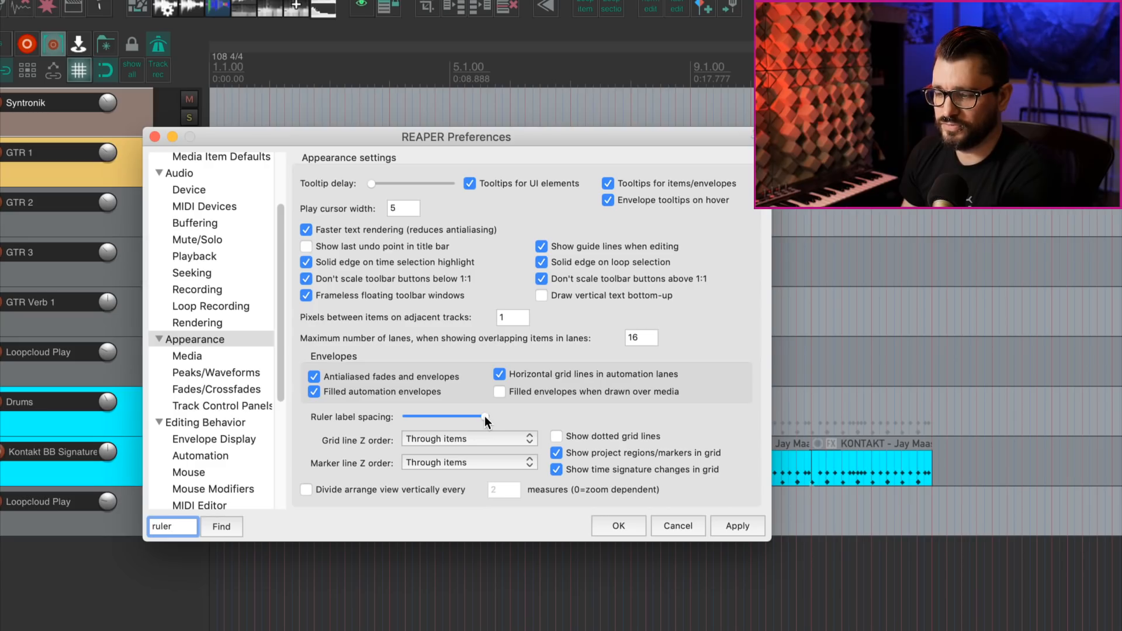
- Settle the Ruler label spacing slider back down toward its minimum so every measure is labelled
drag(485, 416, 451, 416)
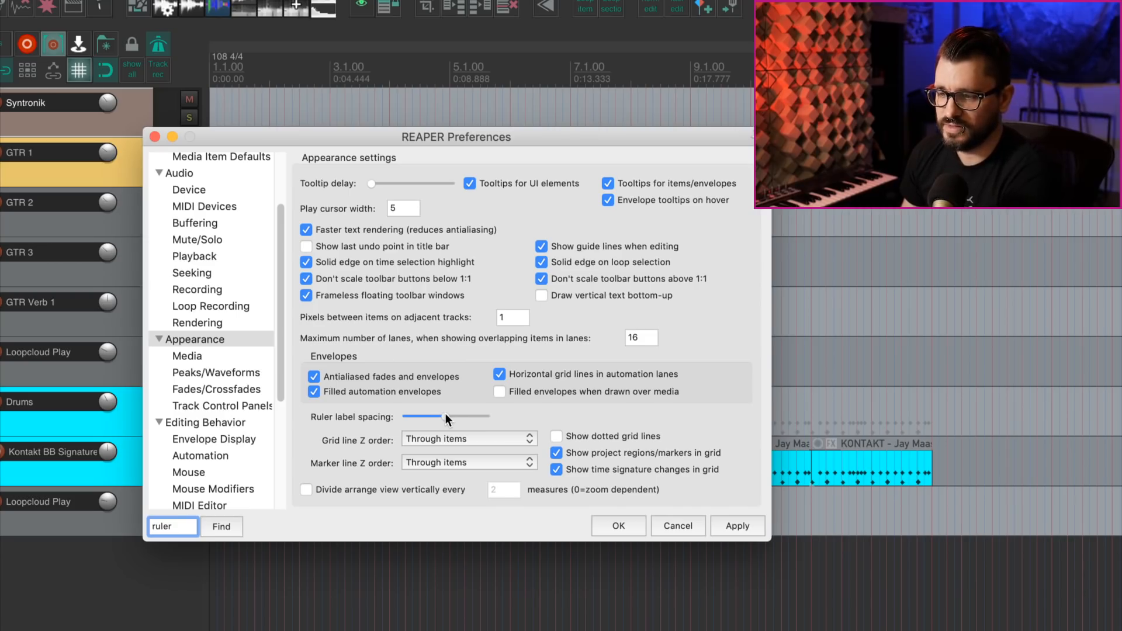
drag(448, 416, 406, 416)
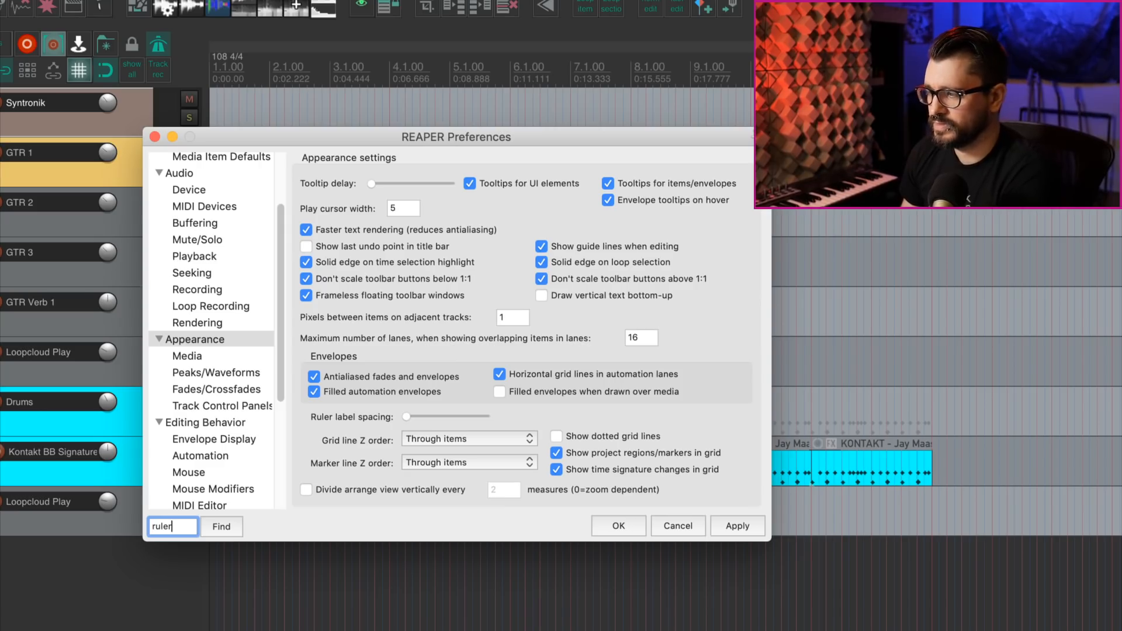
drag(407, 416, 465, 416)
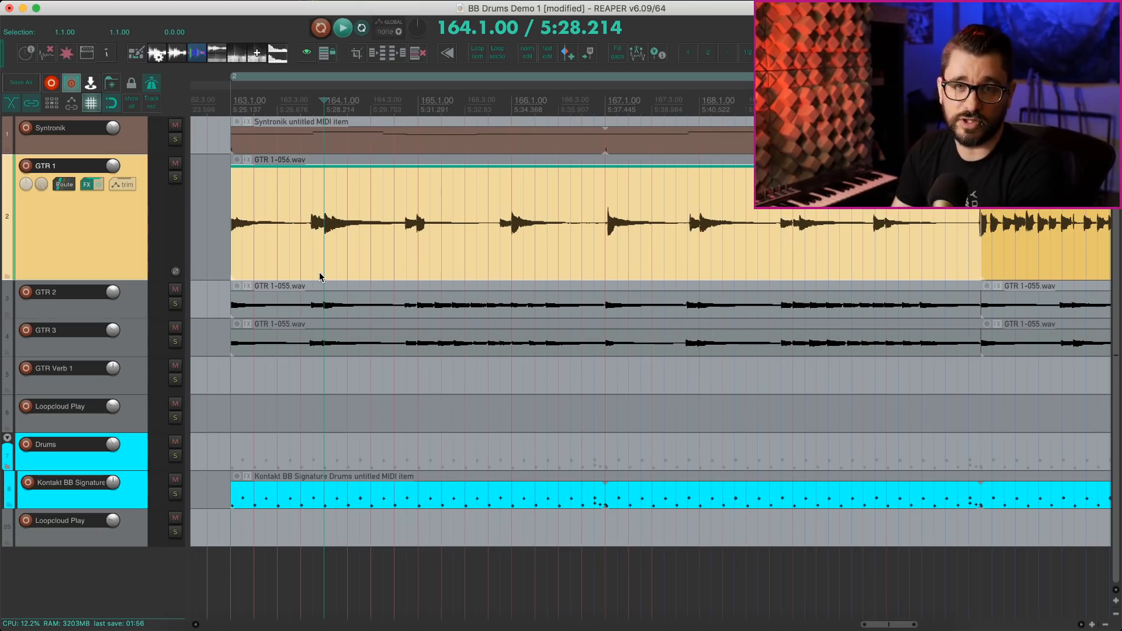
mouse_move(324, 253)
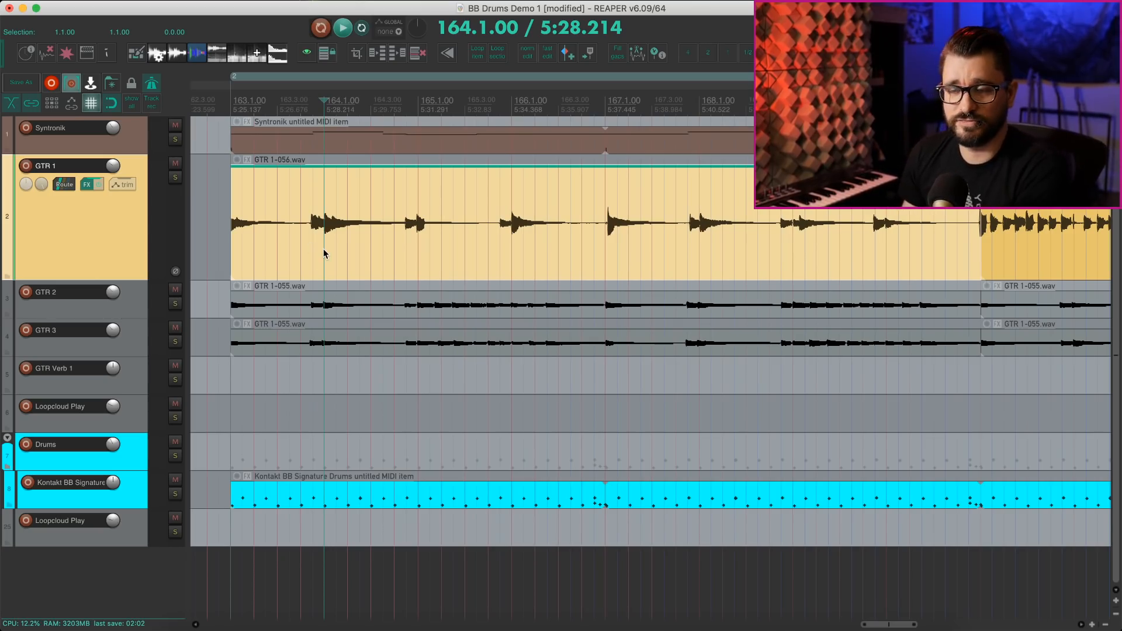
- Bring up the GTR 1 guitar item's context menu to reach its Take > Take markers options
right_click(324, 253)
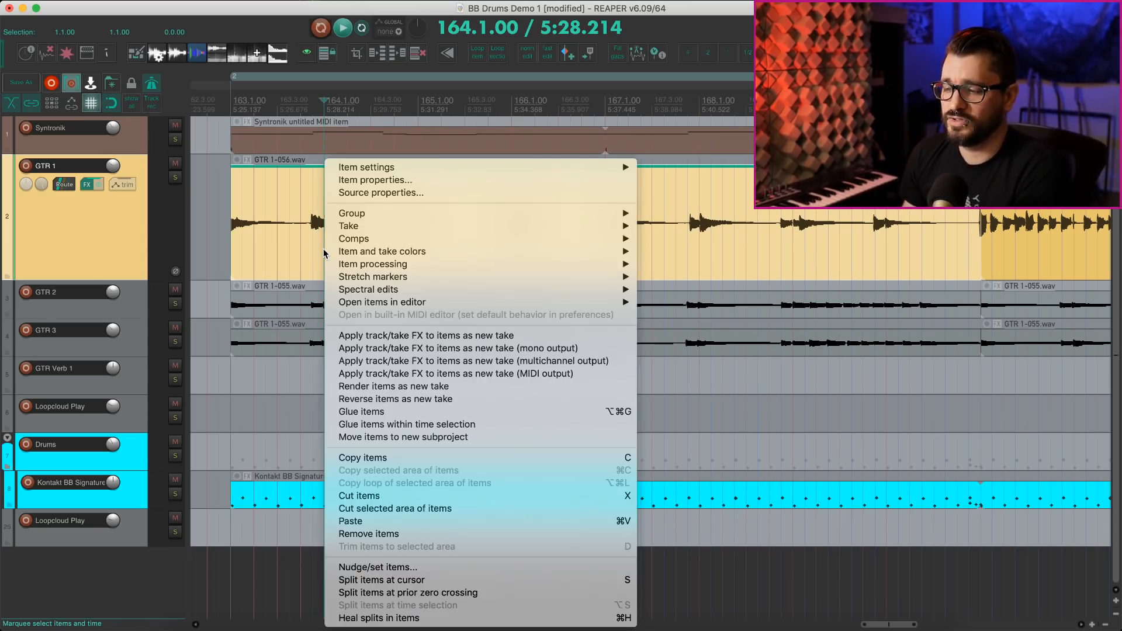
mouse_move(350, 226)
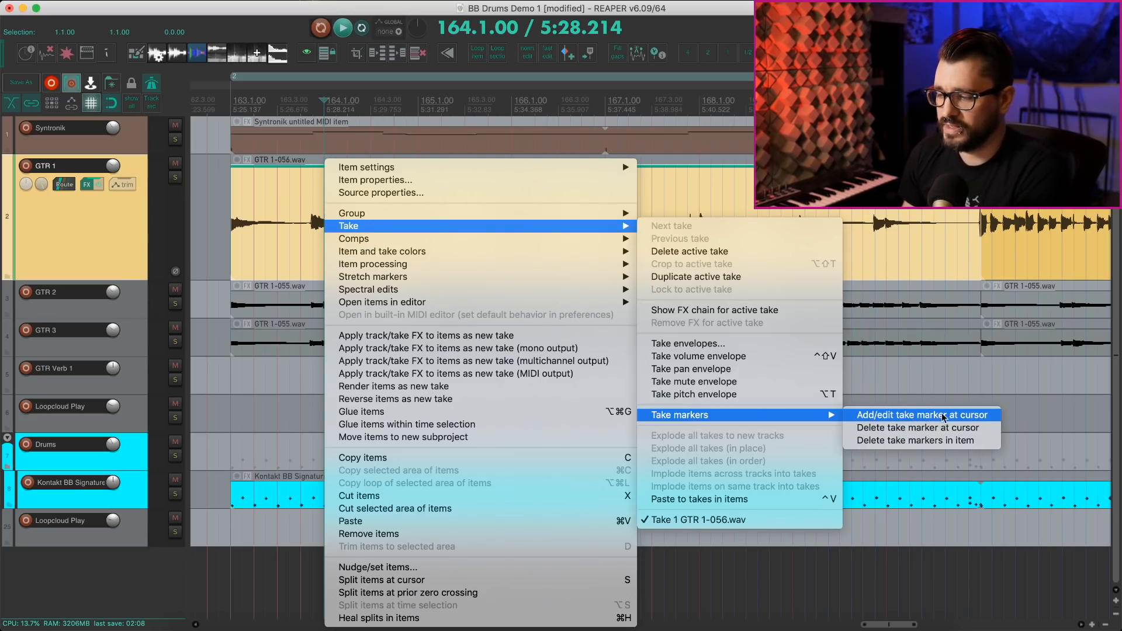
mouse_move(919, 428)
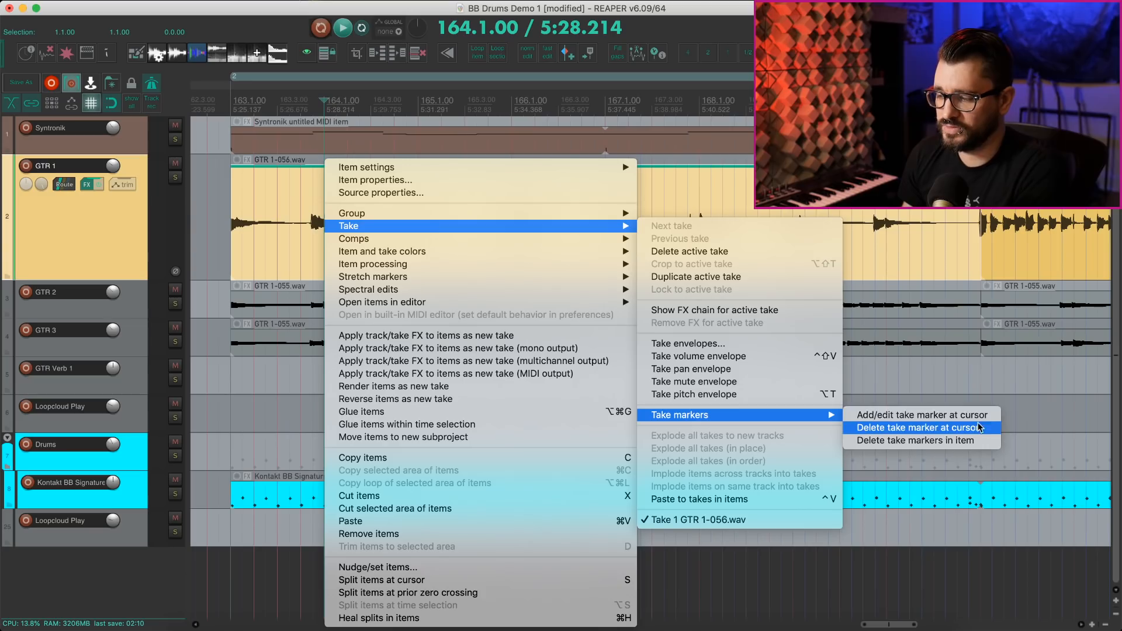
mouse_move(920, 441)
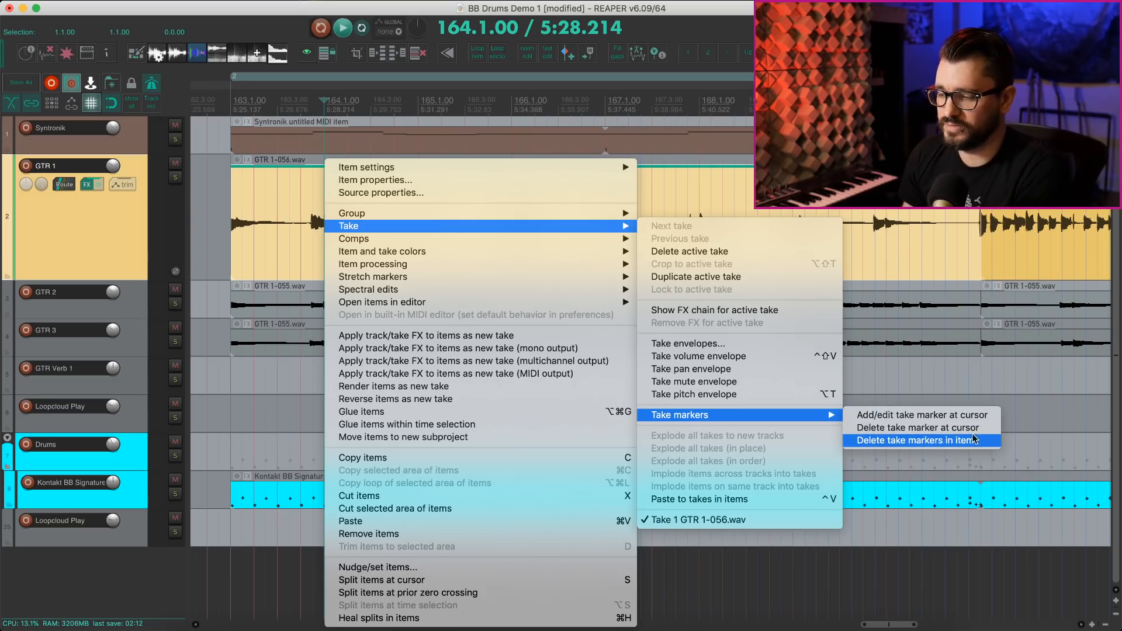
mouse_move(977, 449)
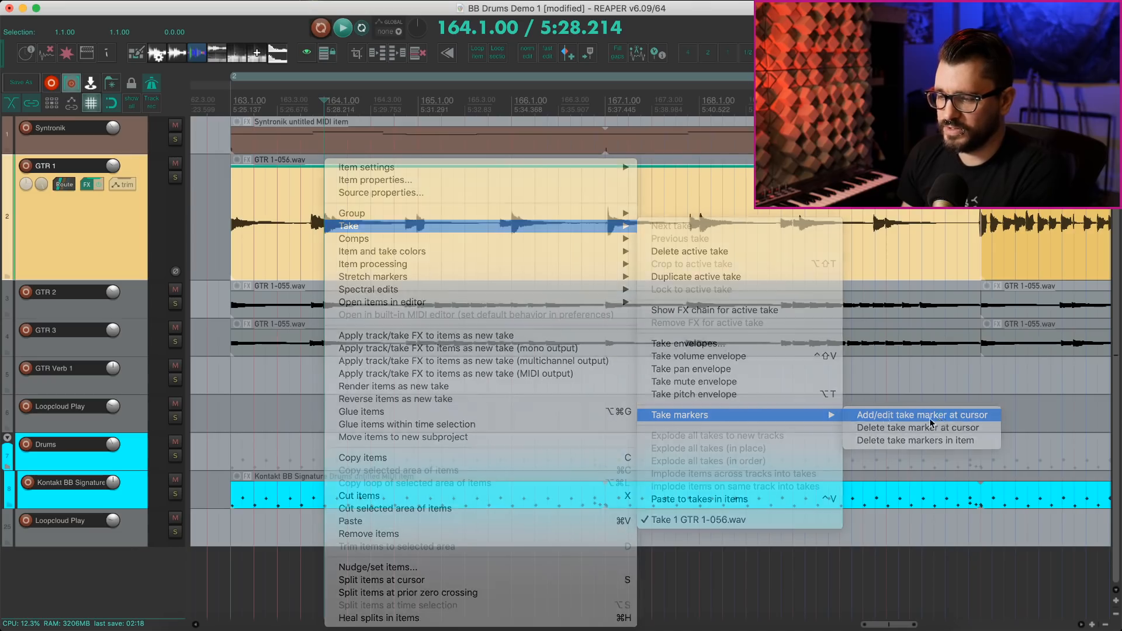
- Add a take marker at the cursor on GTR 1 and name it 'bad note' in the Edit Take Marker dialog
click(922, 414)
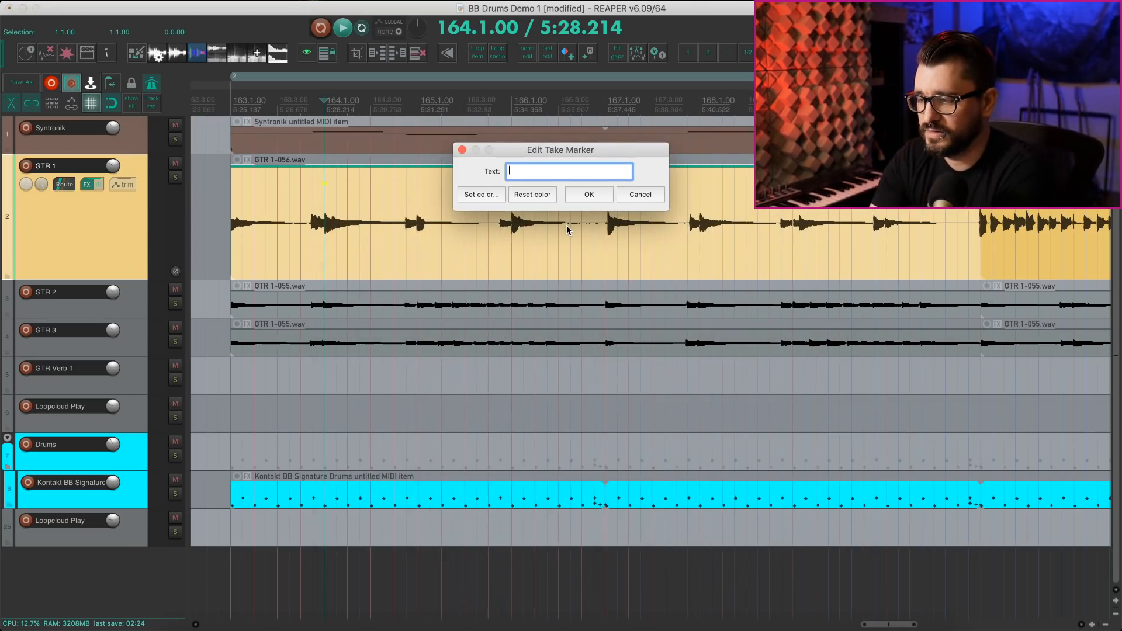
text(bad note)
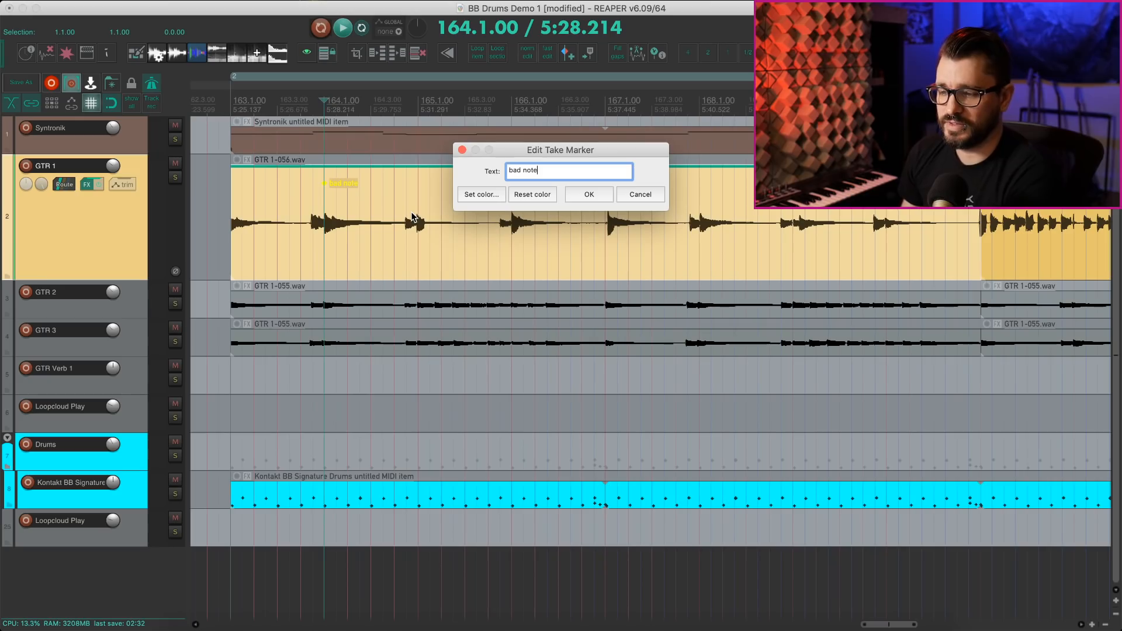
mouse_move(432, 182)
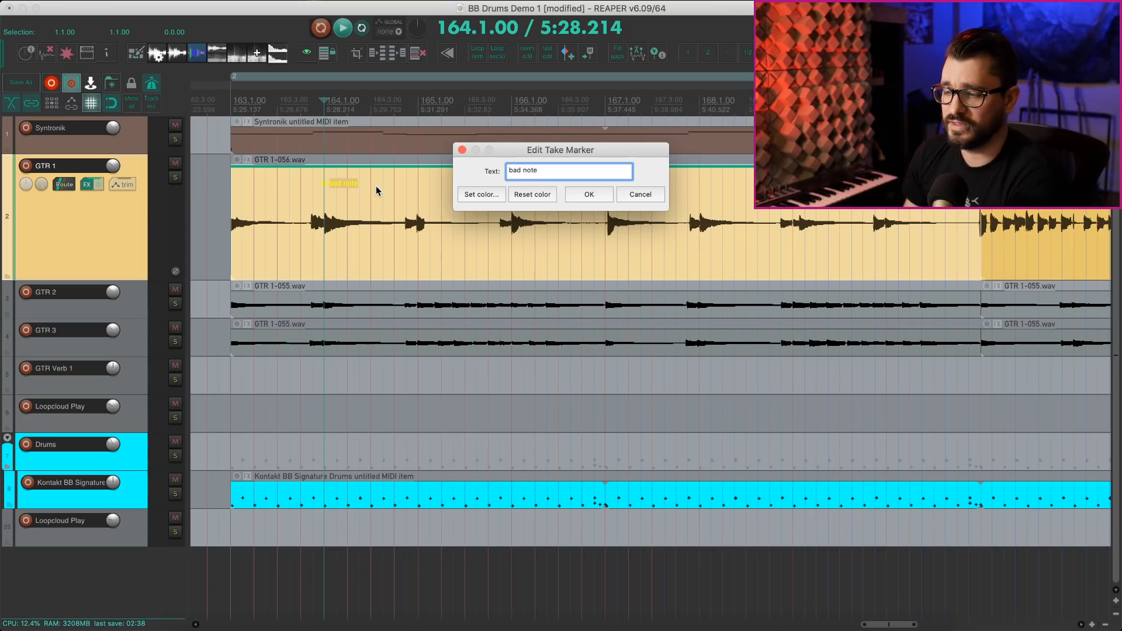
click(481, 194)
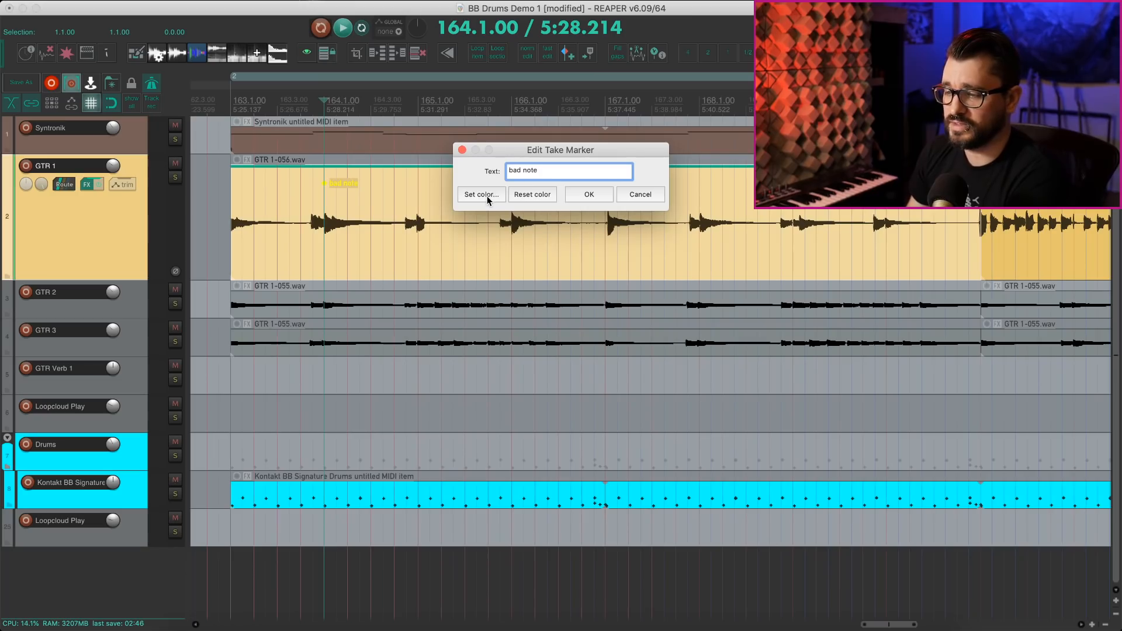
- Give the 'bad note' take marker a green colour and confirm it onto the GTR 1 item
click(480, 195)
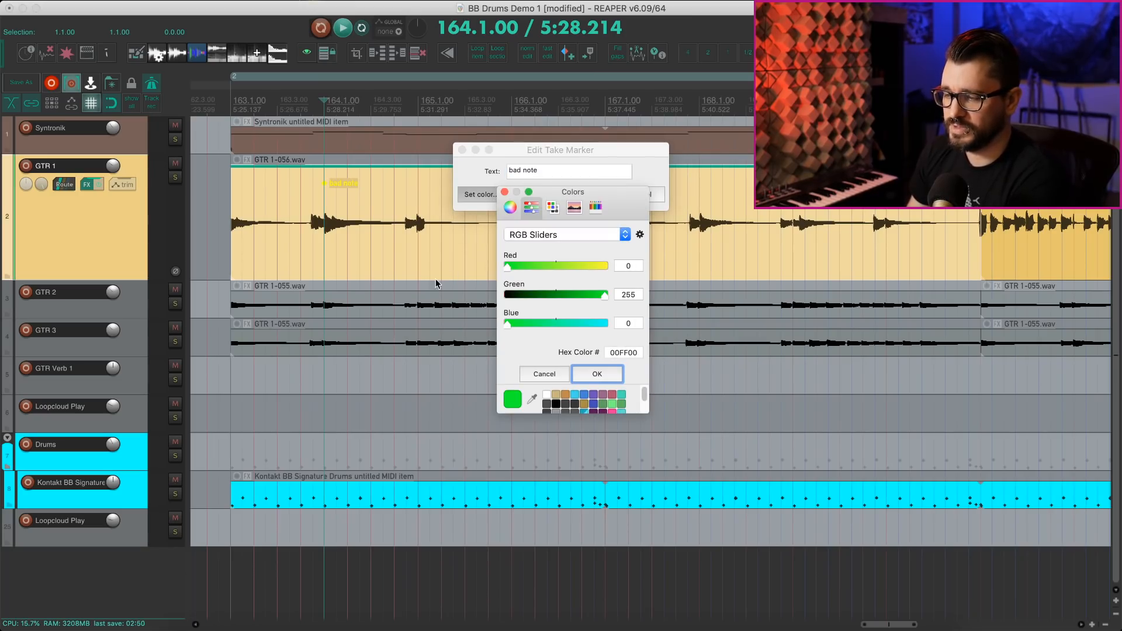
click(596, 374)
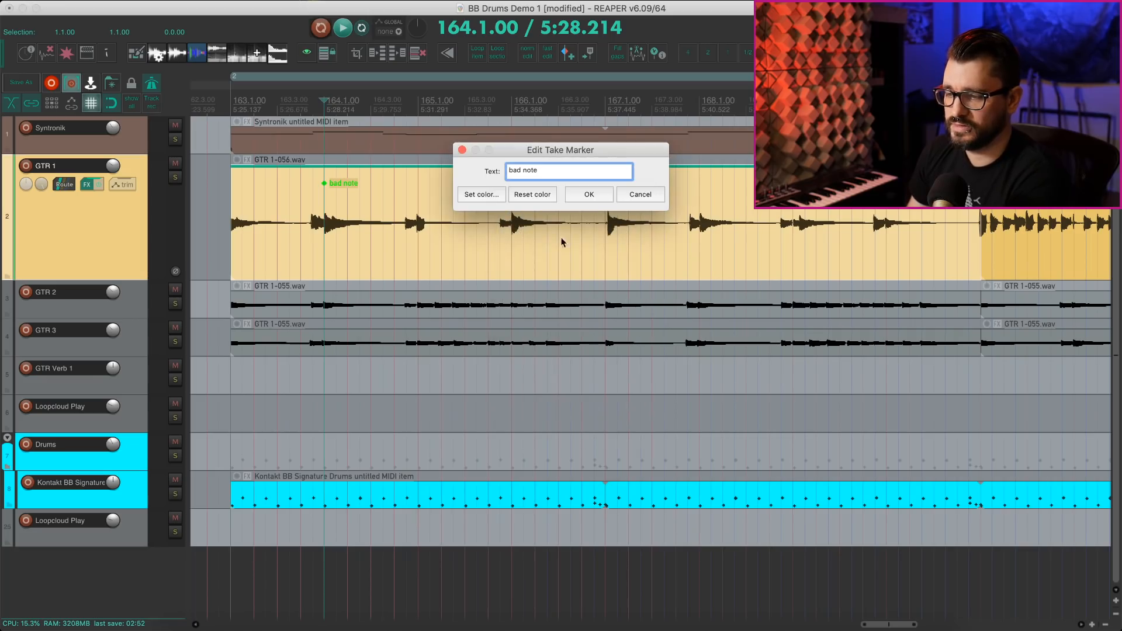
click(481, 194)
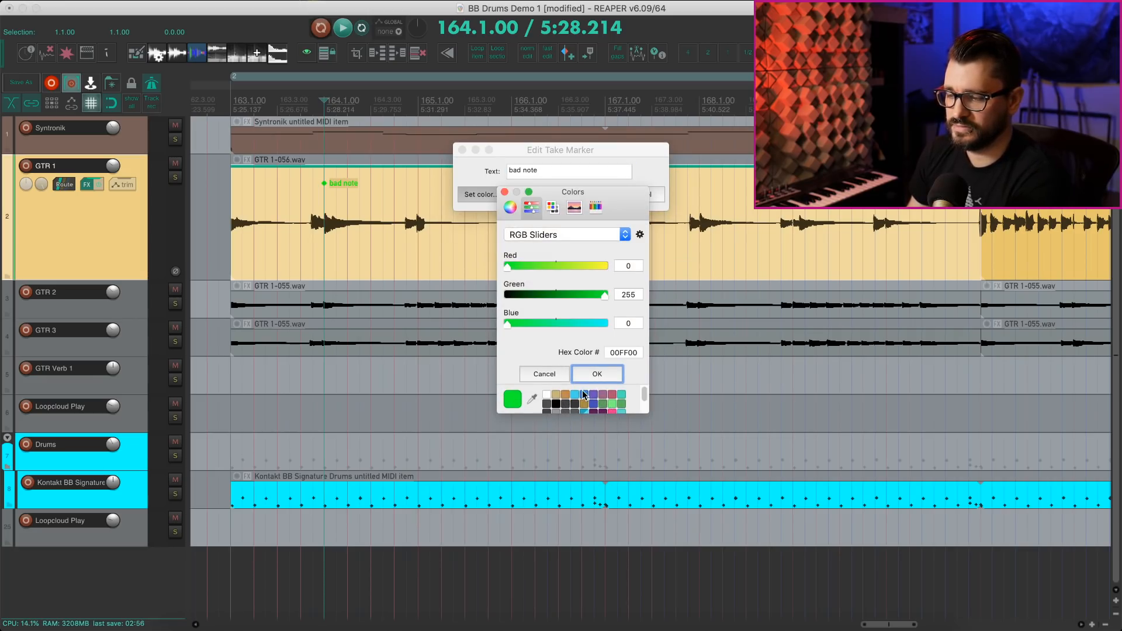
click(596, 374)
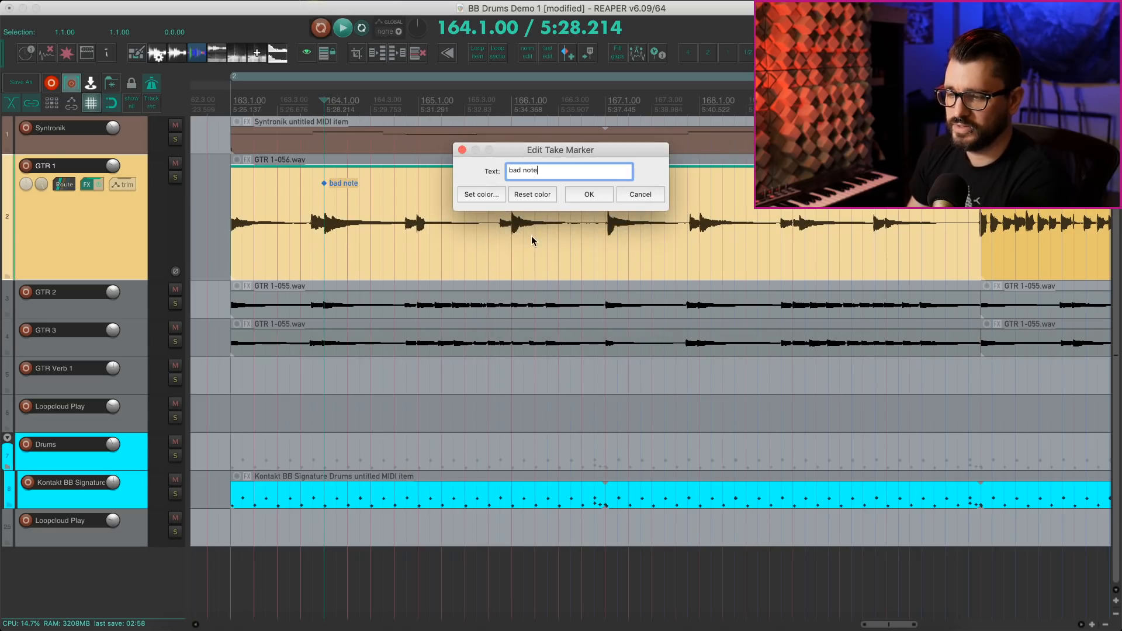
mouse_move(406, 222)
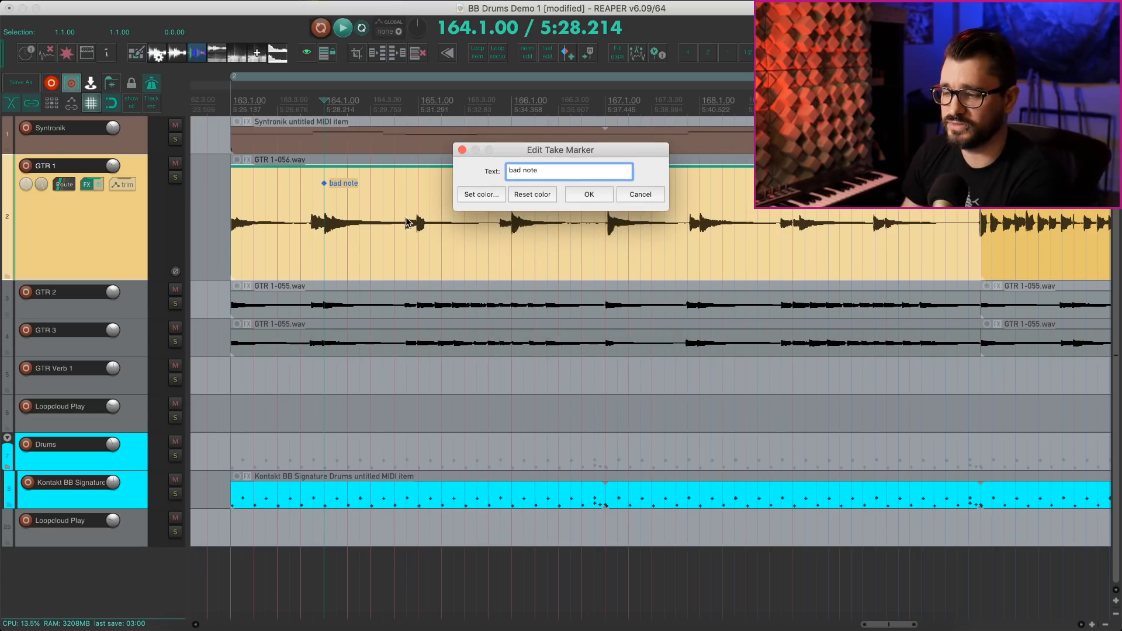
mouse_move(336, 196)
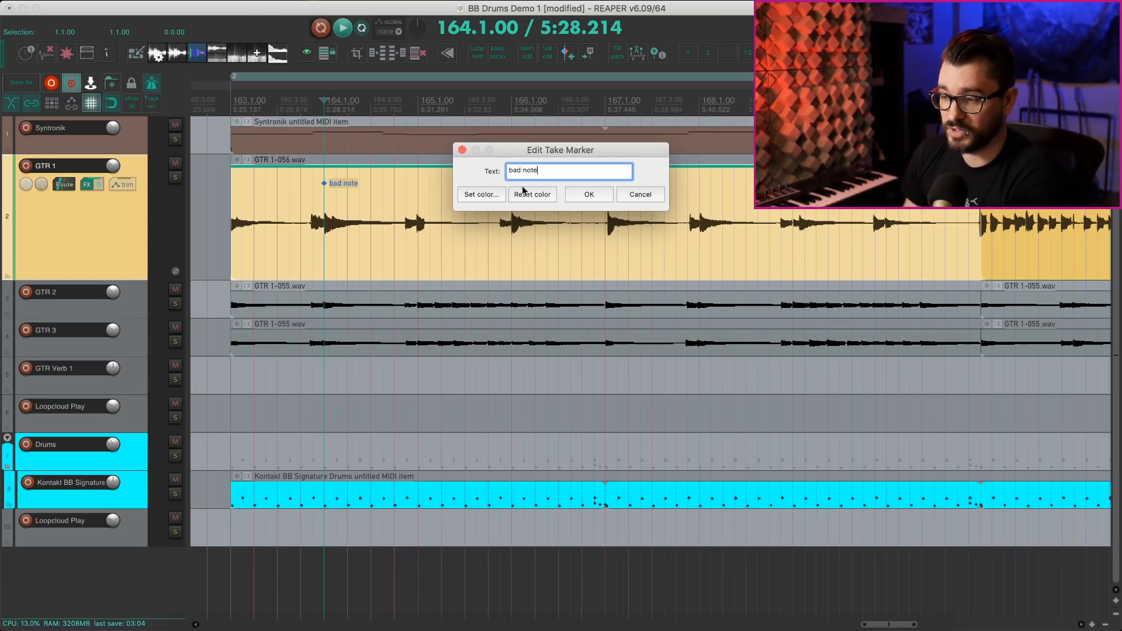
click(588, 194)
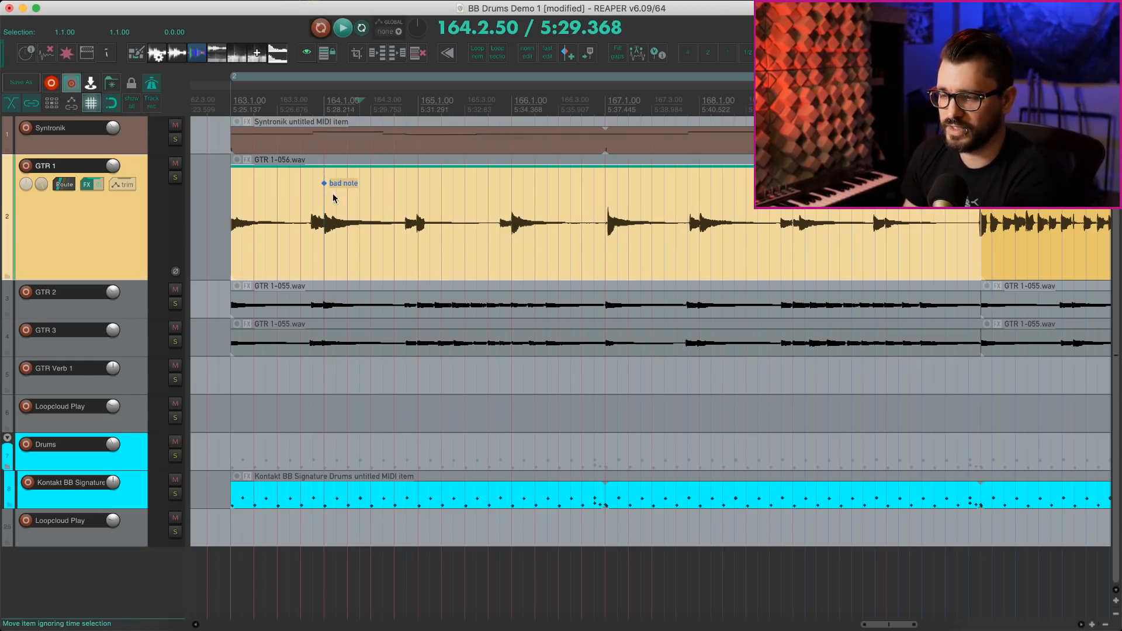
- Drag the 'bad note' take marker later along the guitar item
drag(340, 183, 479, 183)
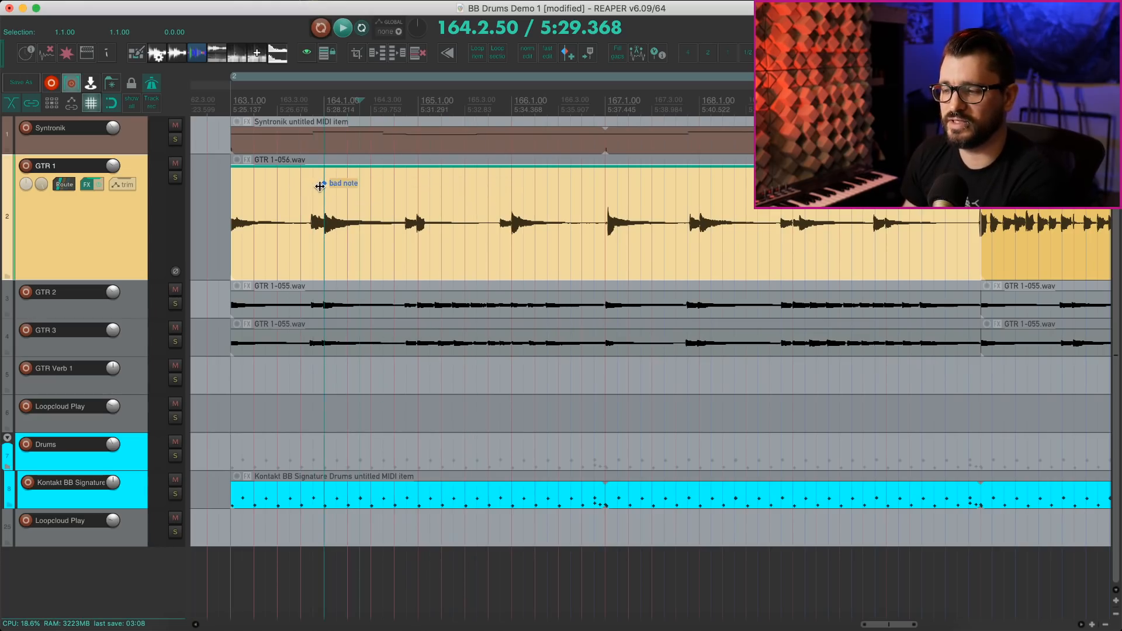
drag(320, 183, 486, 184)
text("take marker")
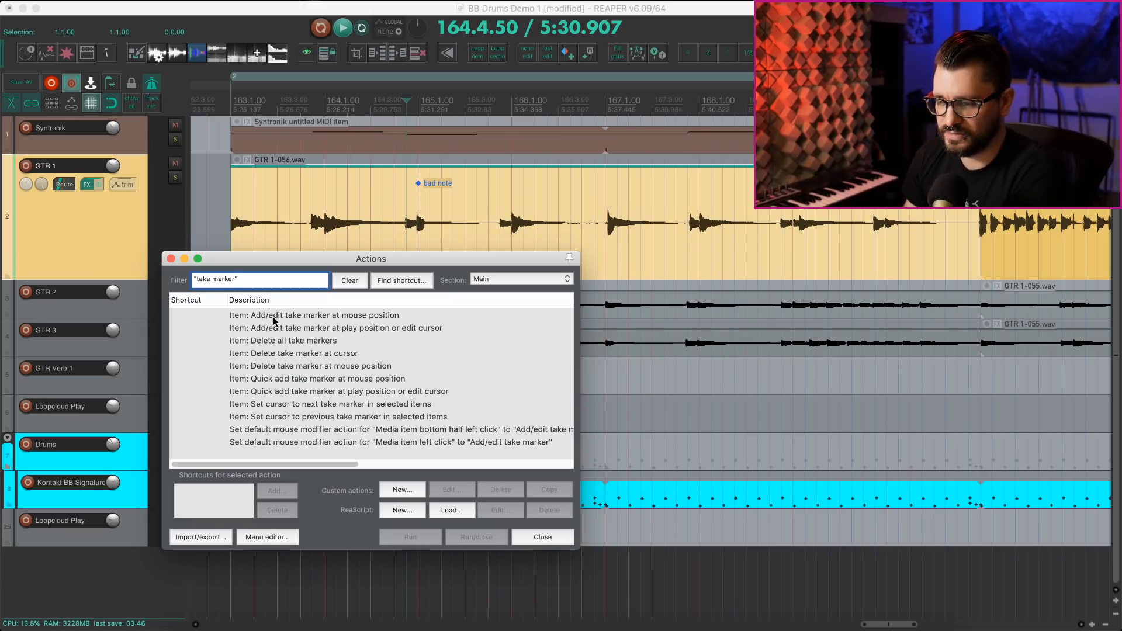
- Run 'Add/edit take marker at mouse position' from the Actions list and name the new marker 'bad'
click(324, 315)
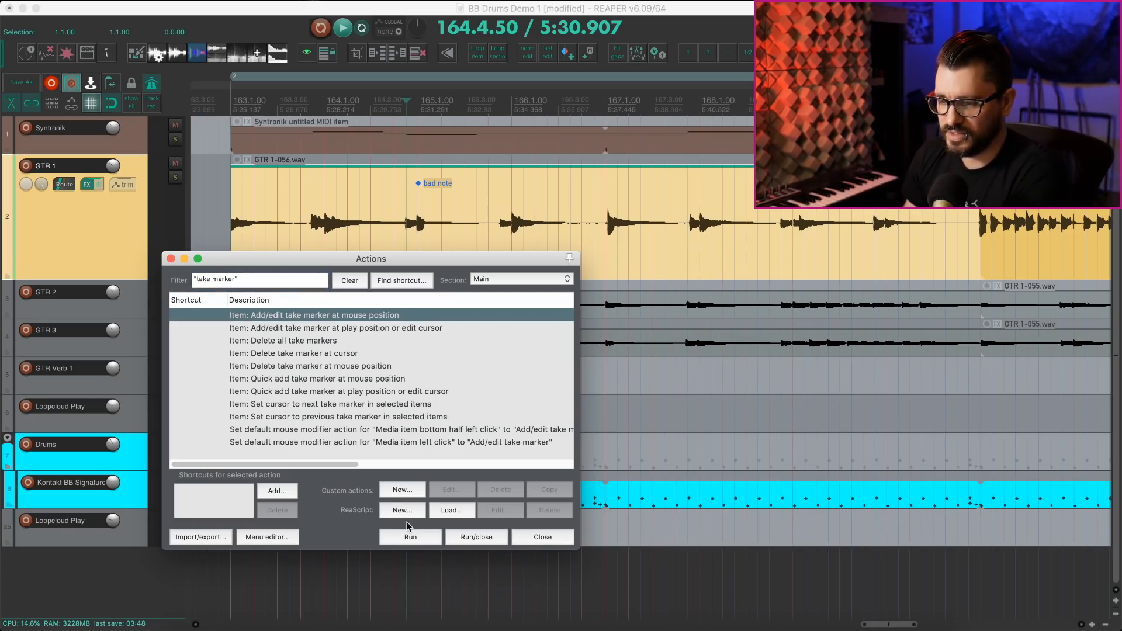
click(410, 536)
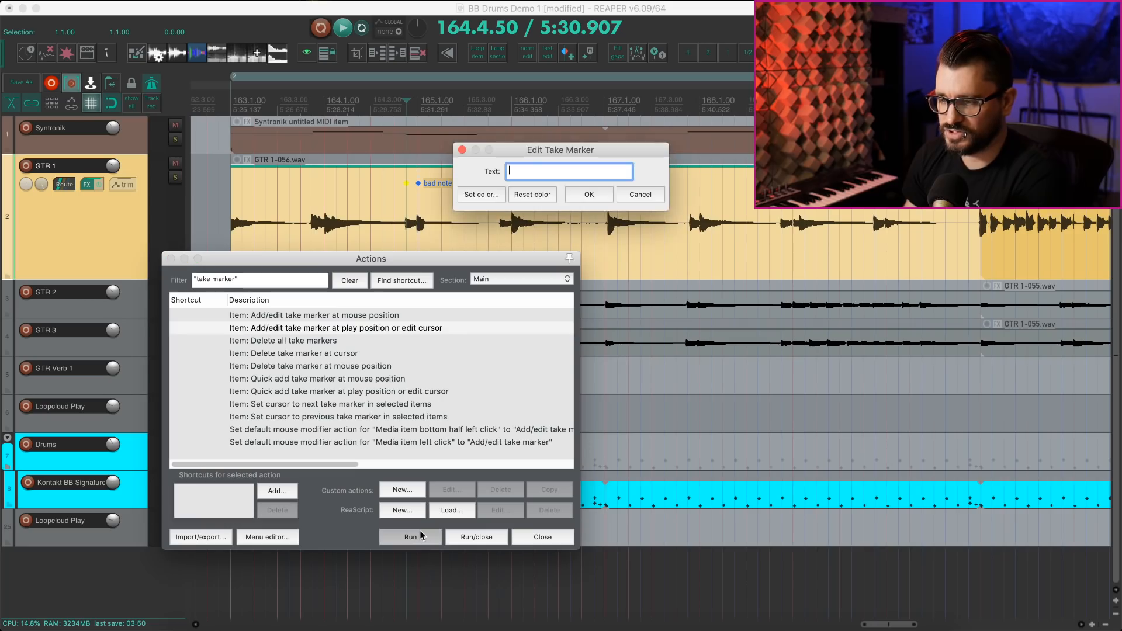
text(bad)
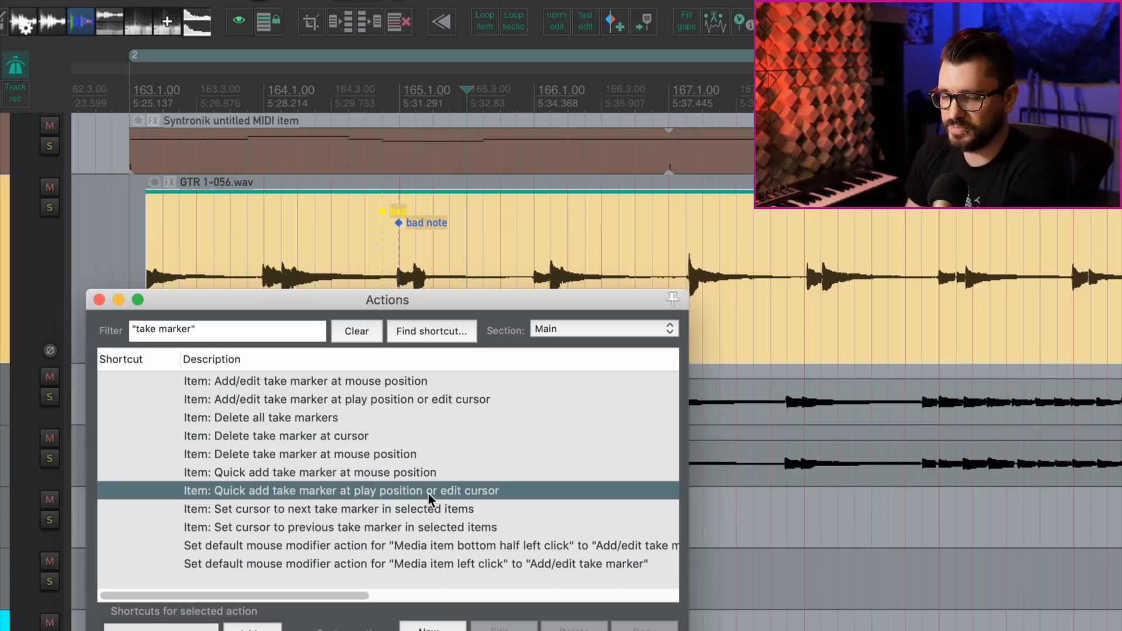
mouse_move(447, 485)
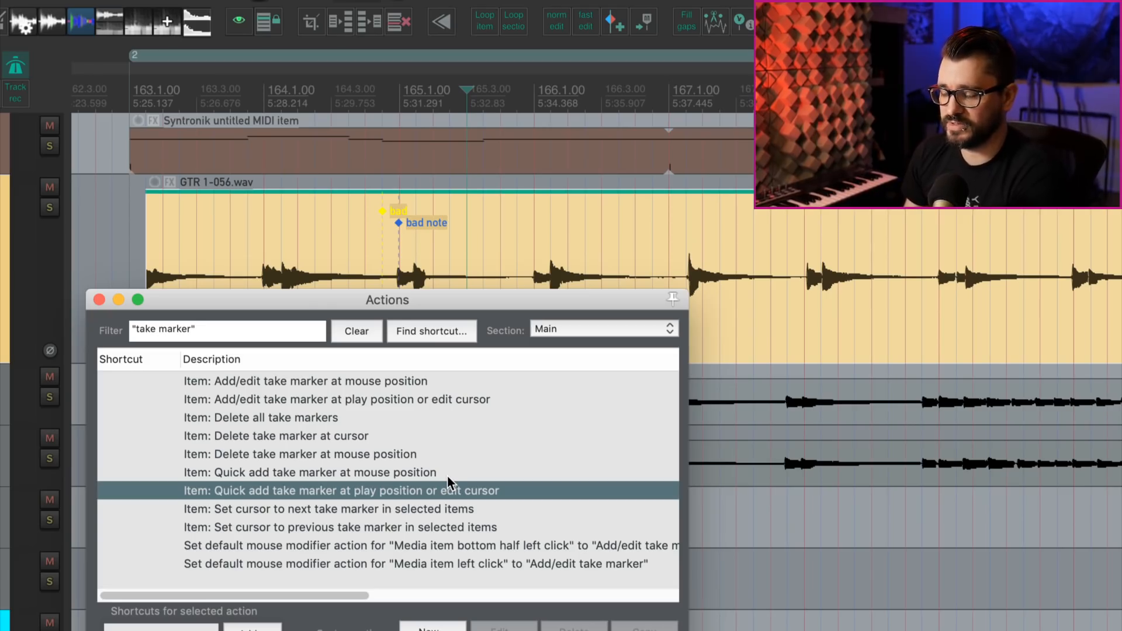
mouse_move(457, 306)
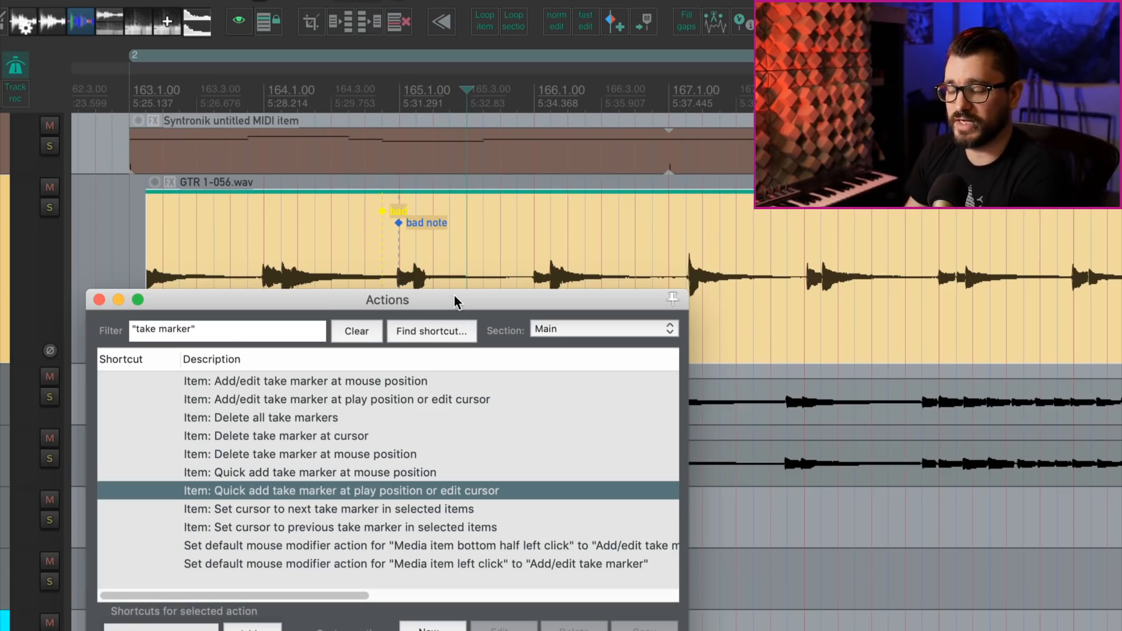
mouse_move(471, 298)
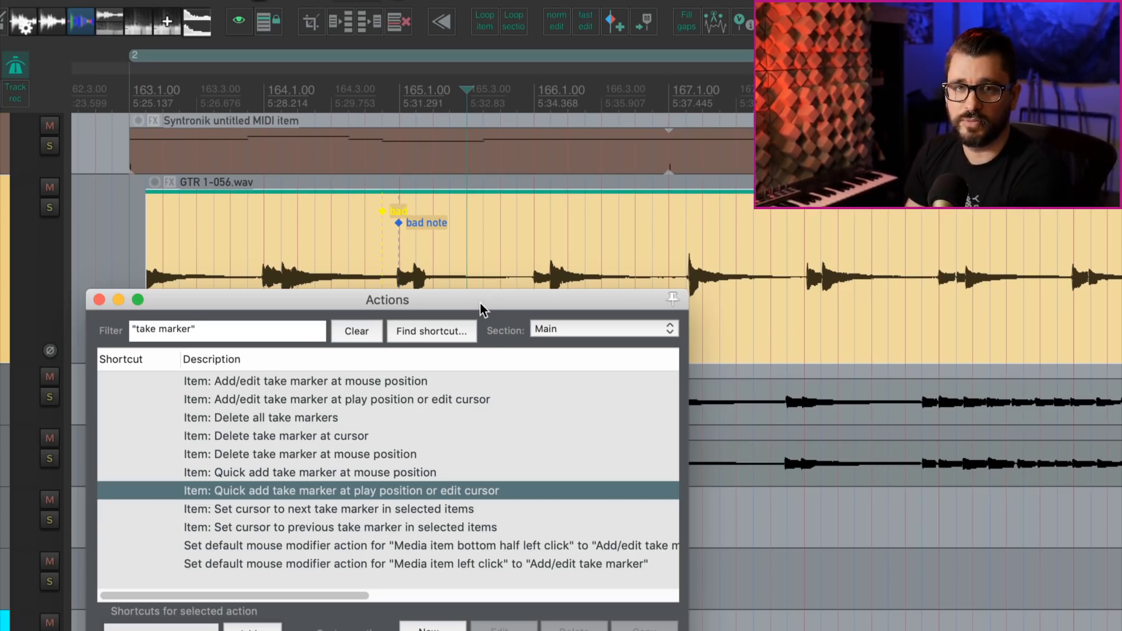
mouse_move(486, 287)
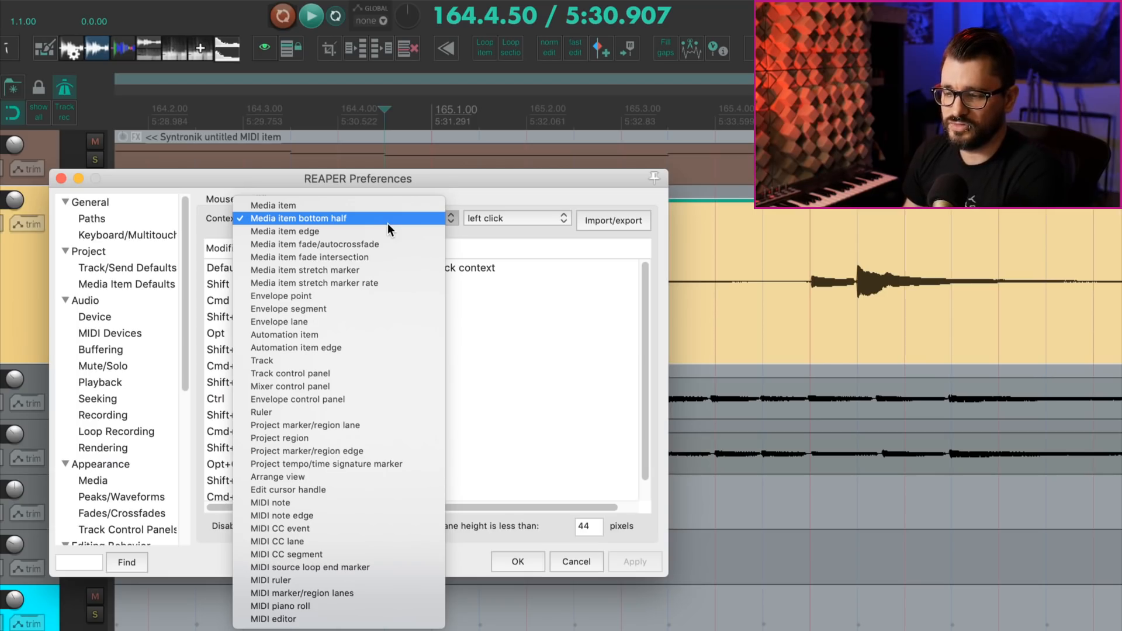
- Set the 'Media item bottom half' mouse-modifier context to add a take marker, then close Preferences
click(298, 219)
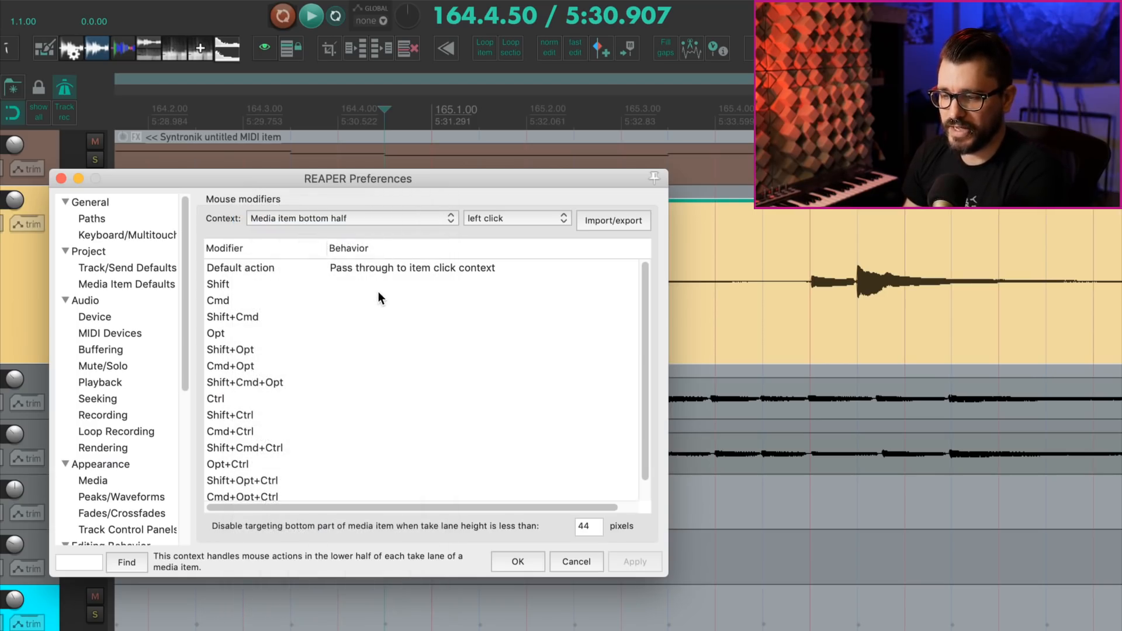
click(233, 317)
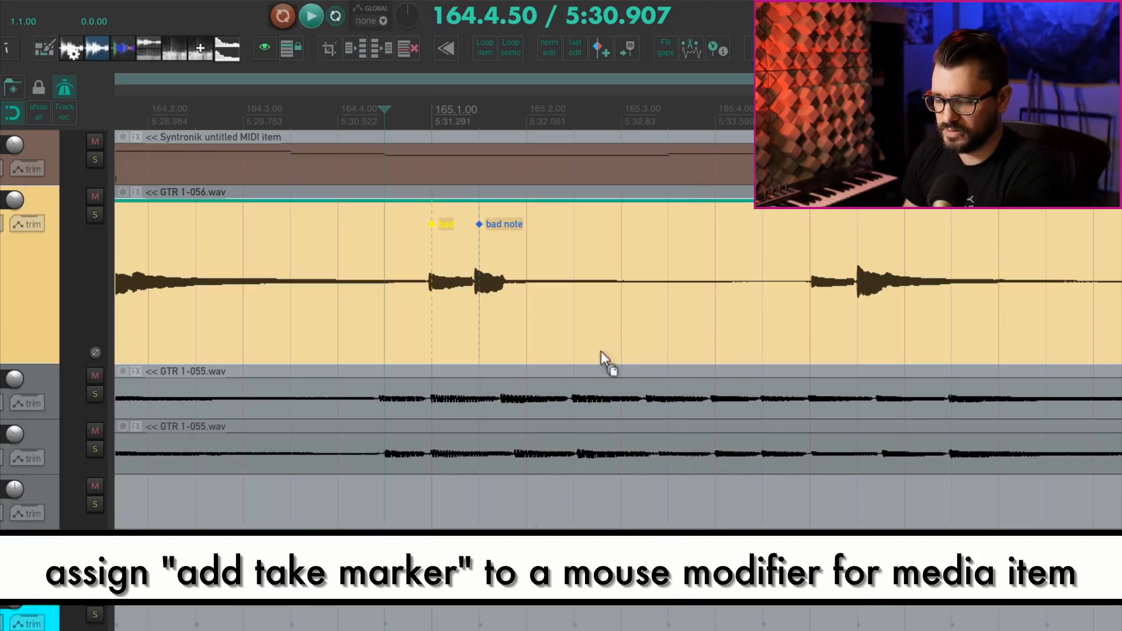
mouse_move(624, 357)
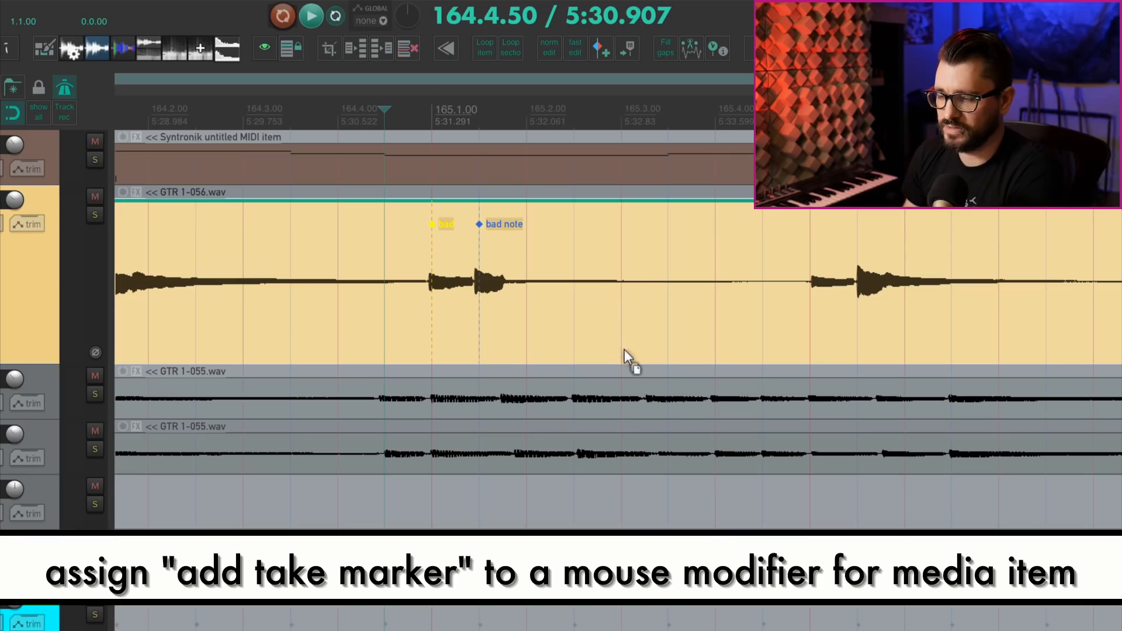
- Add and confirm a new take marker by clicking the GTR 1 item's bottom half
click(619, 346)
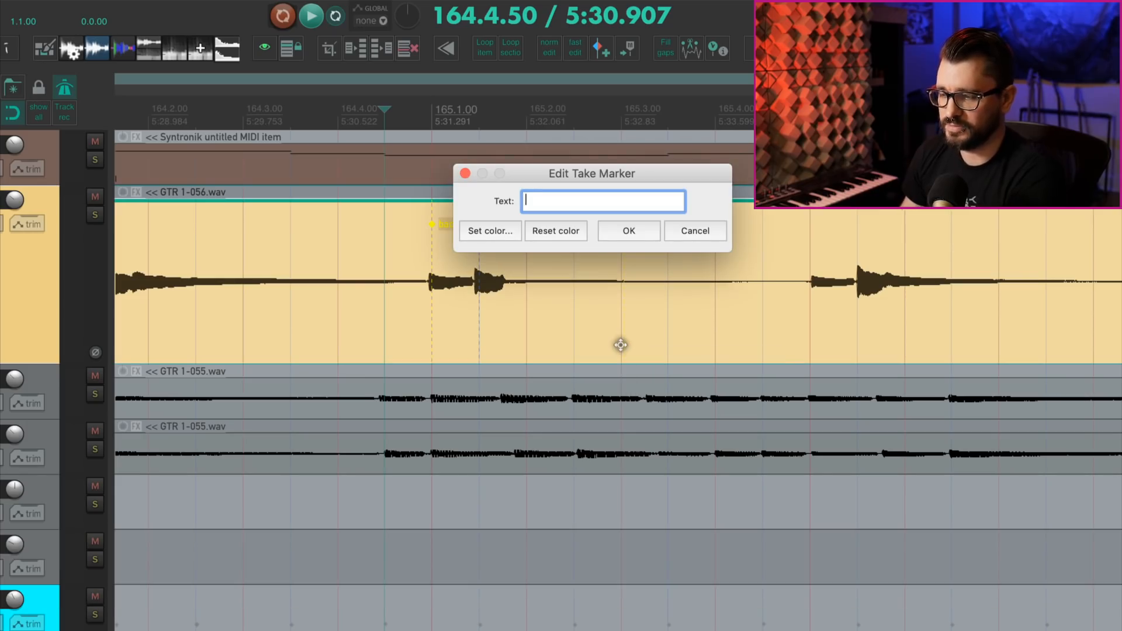
click(628, 230)
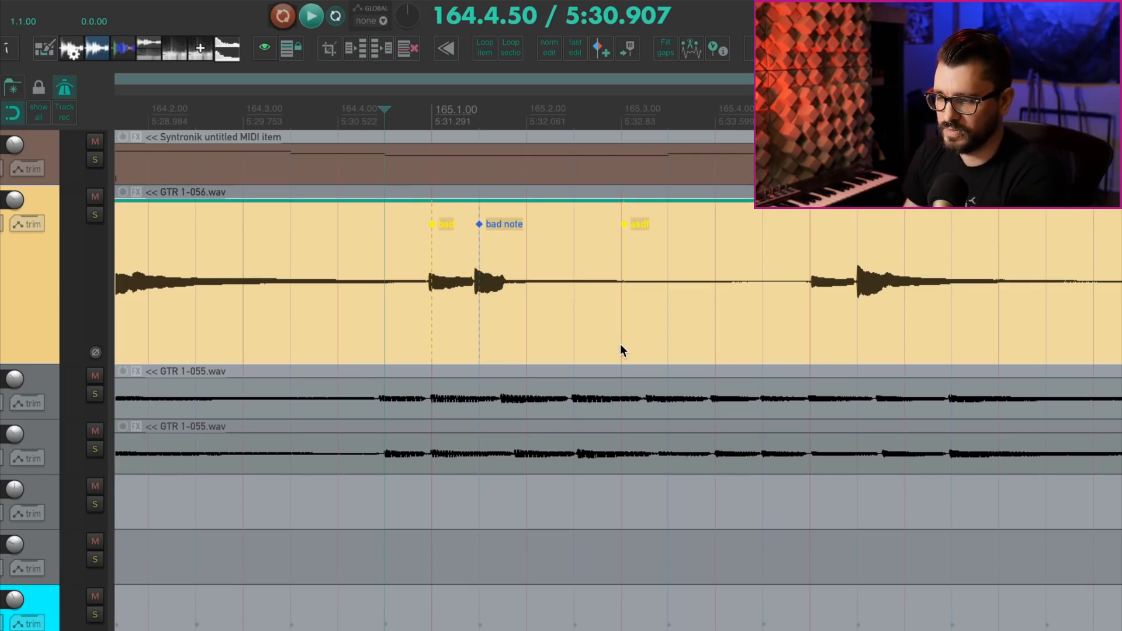
mouse_move(626, 224)
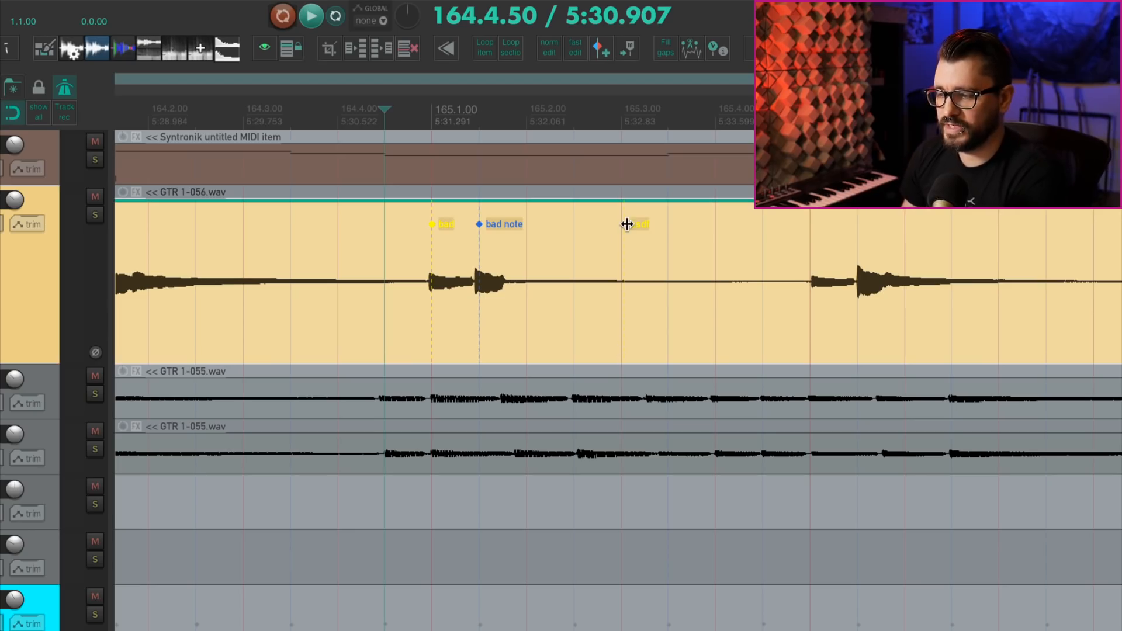
click(637, 224)
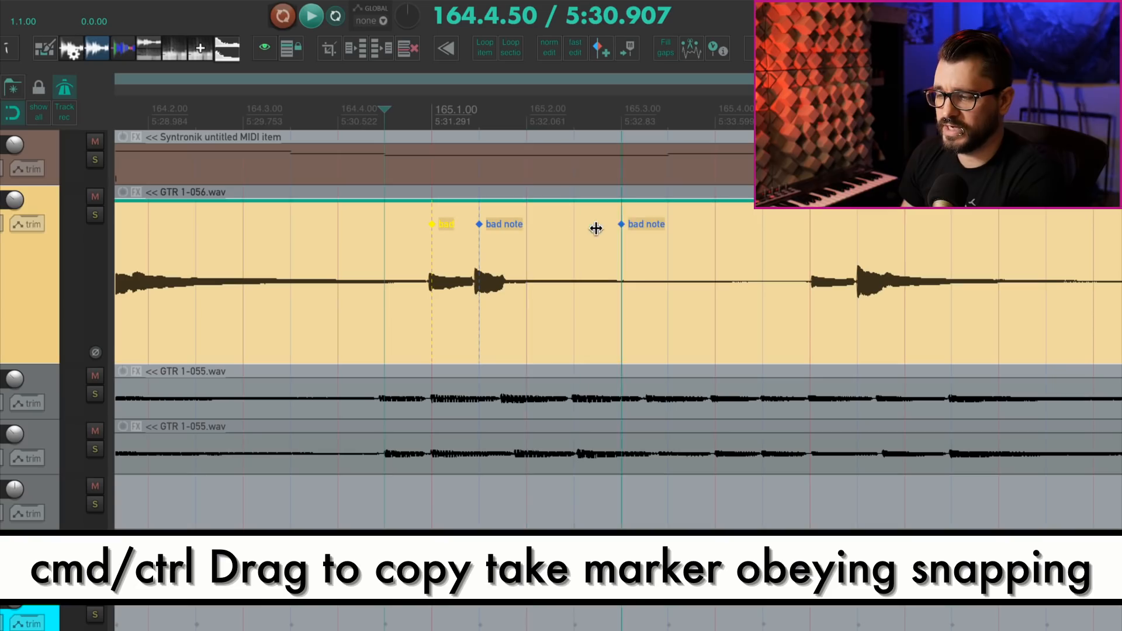
mouse_move(599, 390)
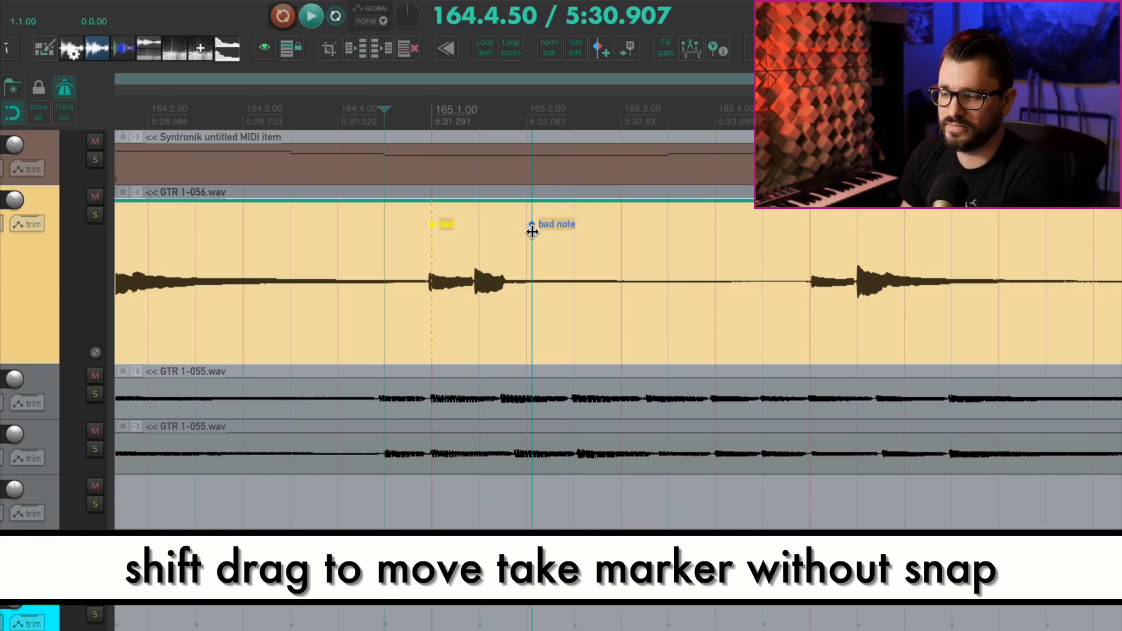
- Move the 'bad note' marker later without snapping, then copy it slightly farther along unsnapped
drag(532, 231, 554, 231)
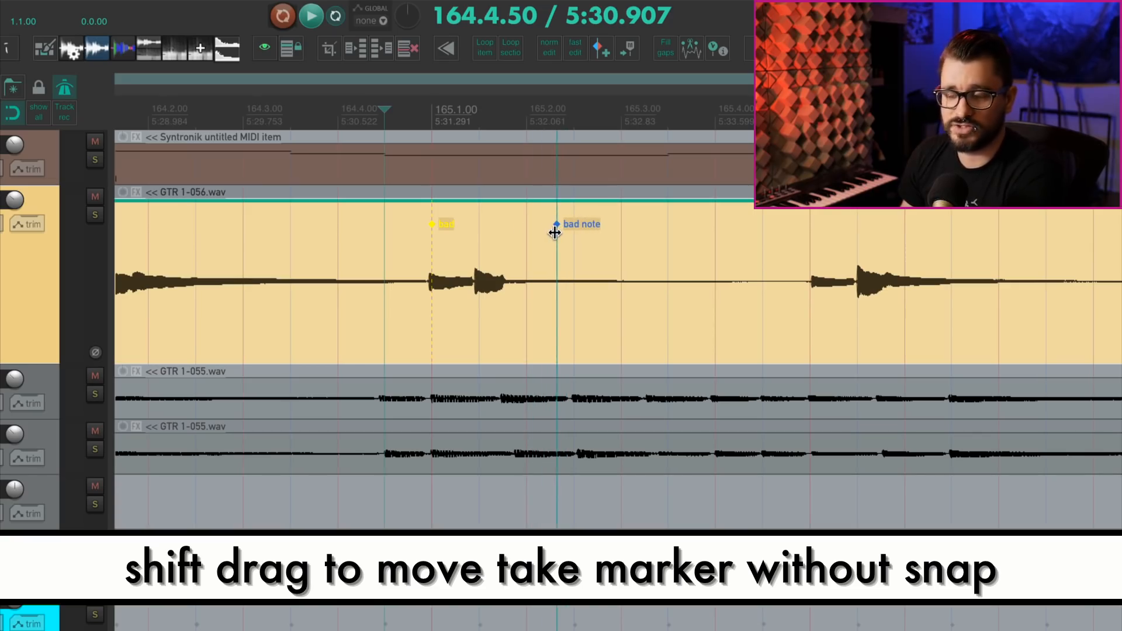
drag(556, 224, 570, 224)
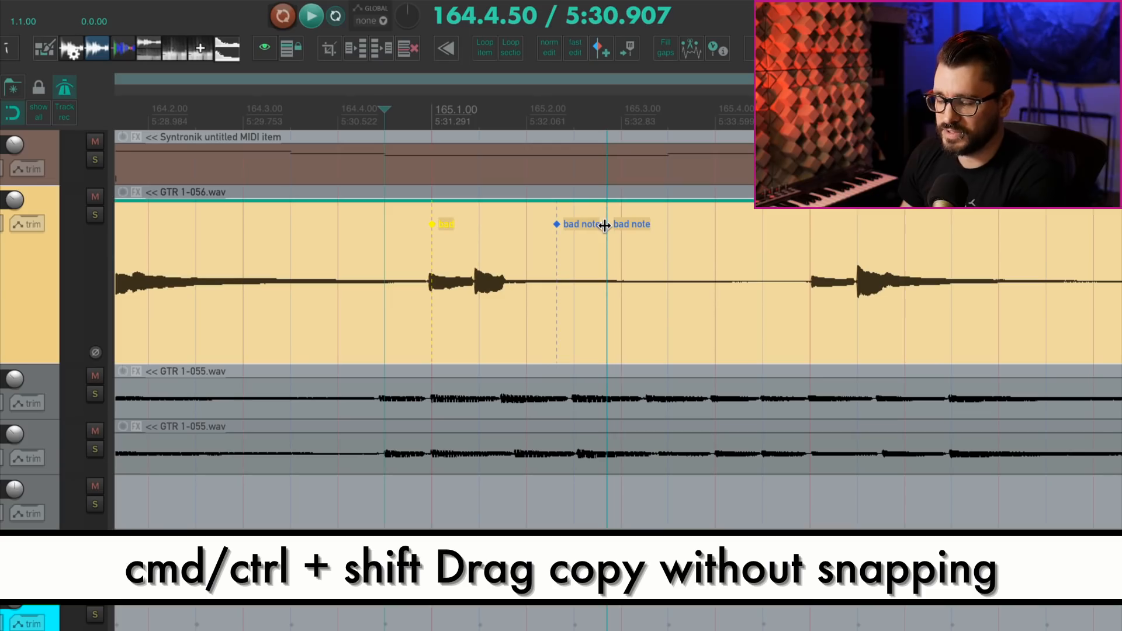
drag(580, 223, 651, 223)
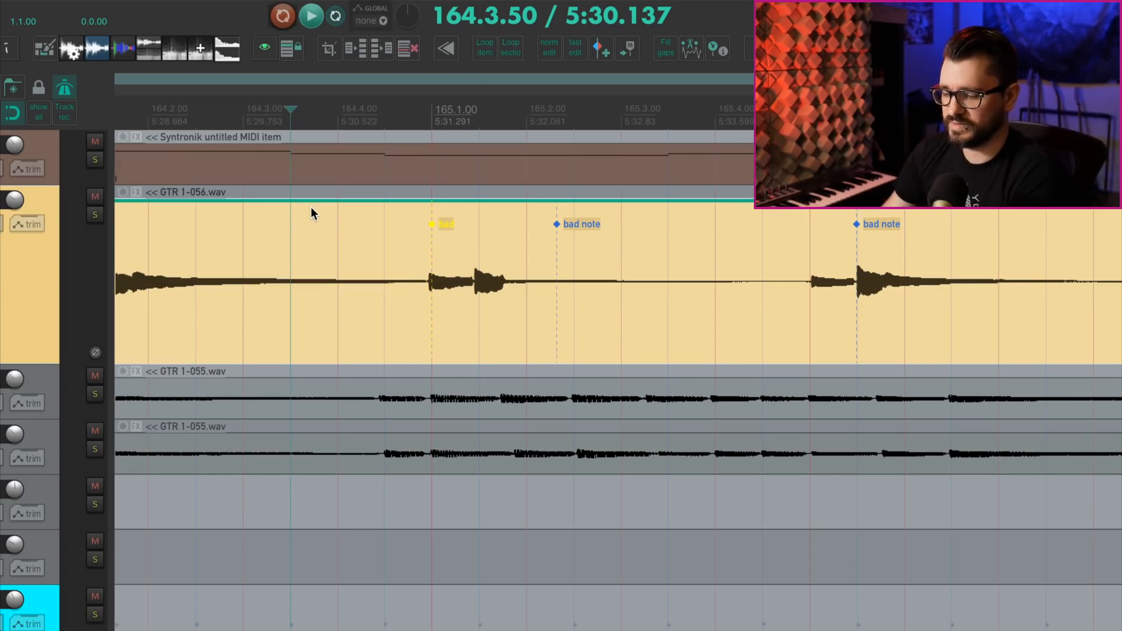
mouse_move(311, 364)
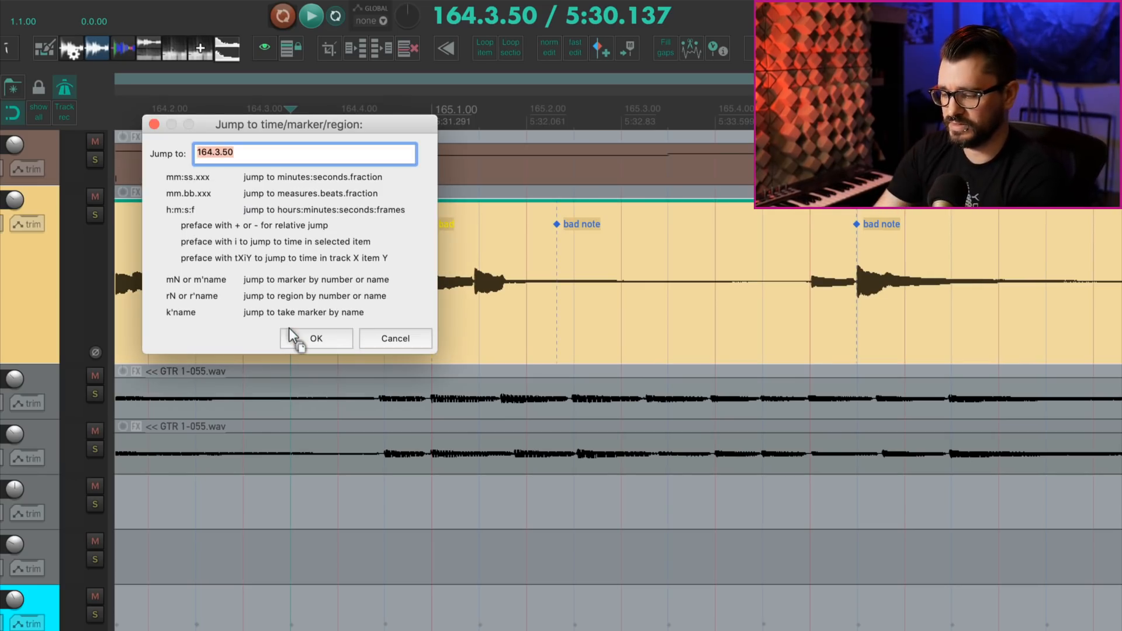
- Try a 'k' take-marker jump, then add a take marker named 'hello' on the later guitar item
text(k)
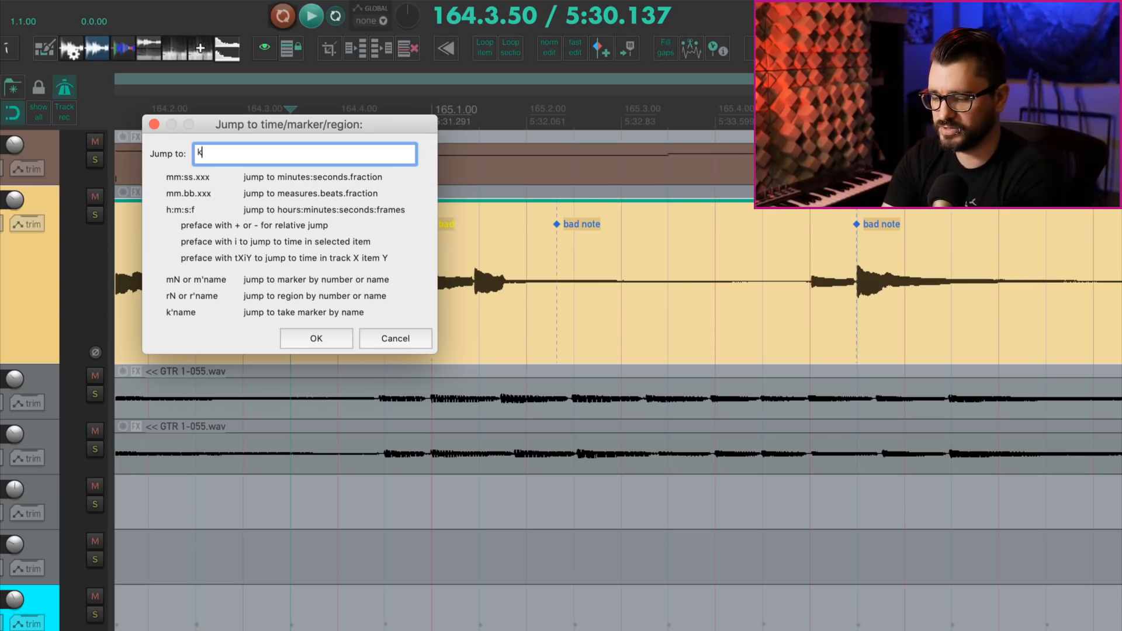
click(316, 337)
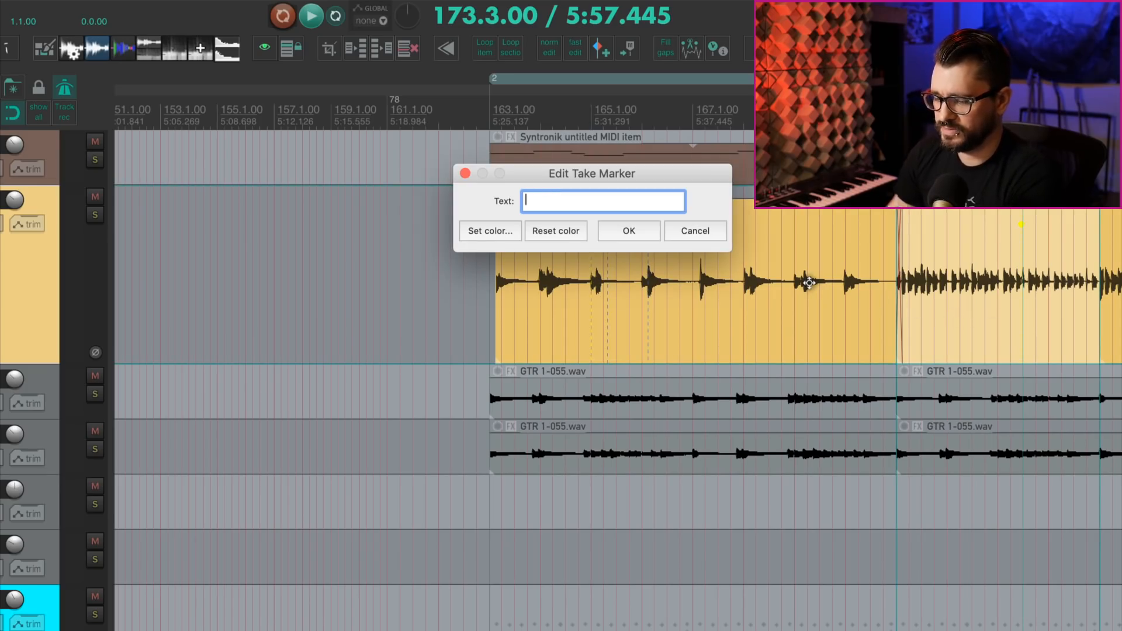
text(hello)
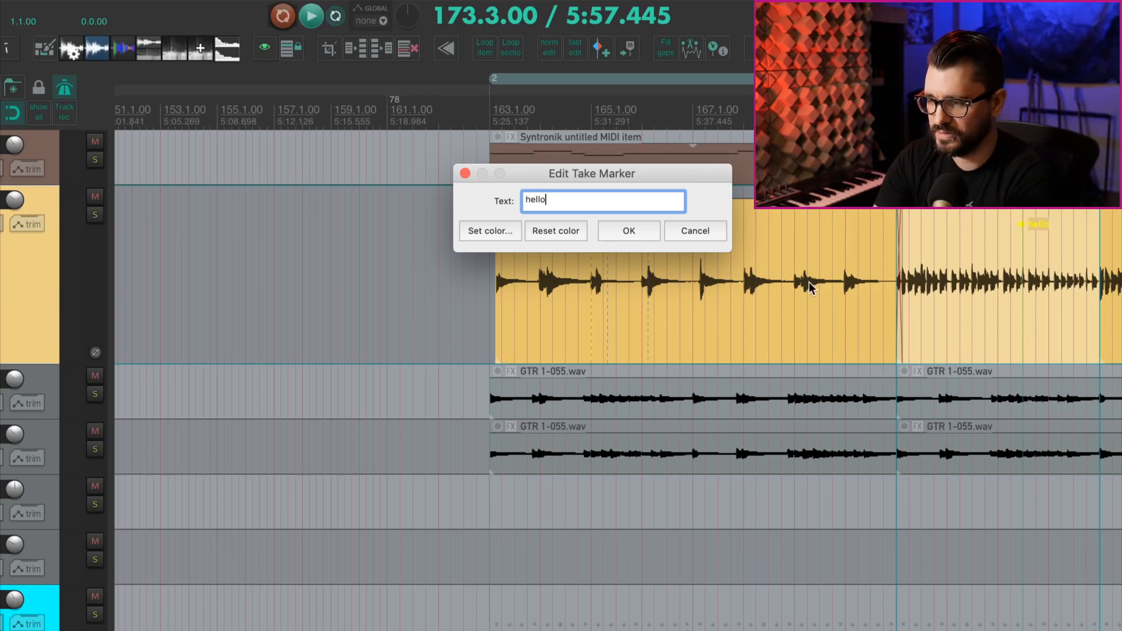
click(627, 230)
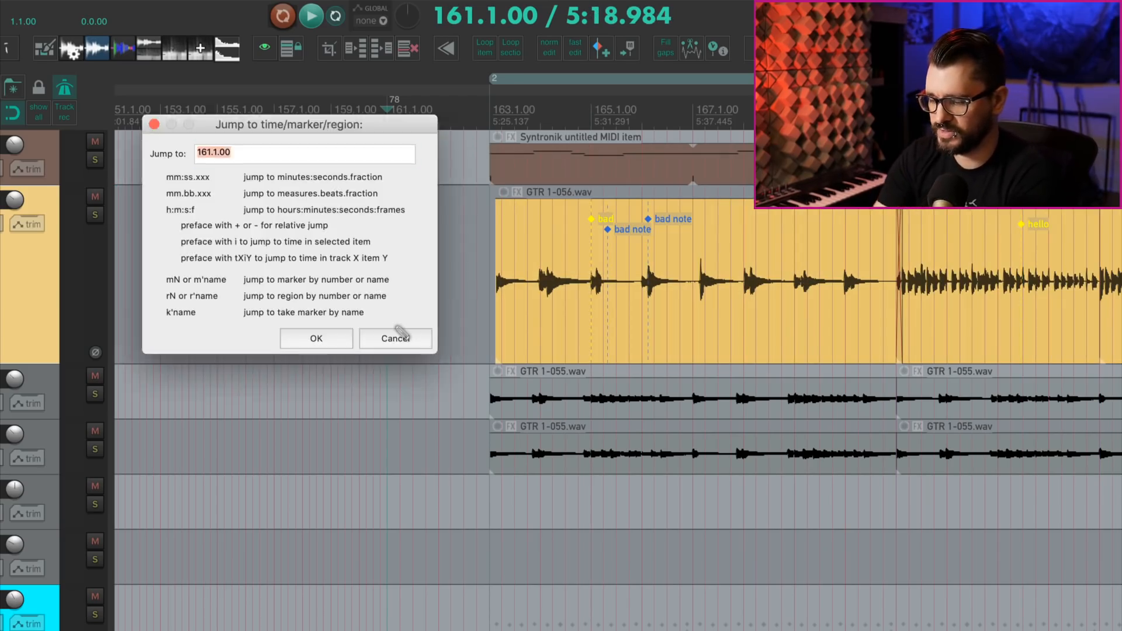
- Jump the play position to the 'hello' take marker via Jump to time/marker/region with 'k'
text(k)
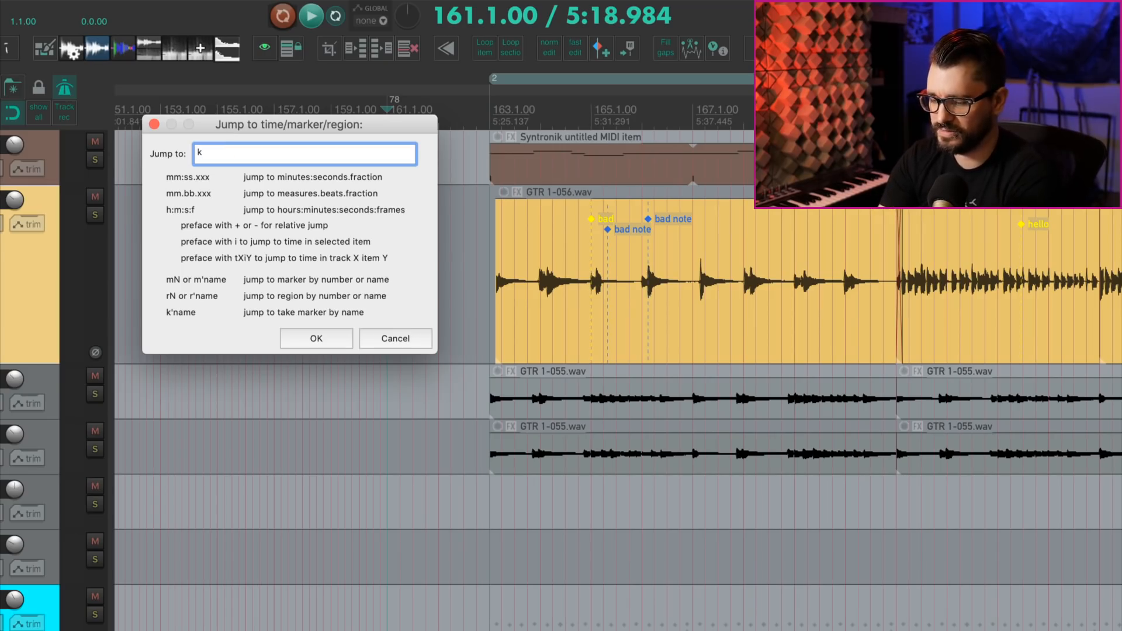
click(314, 338)
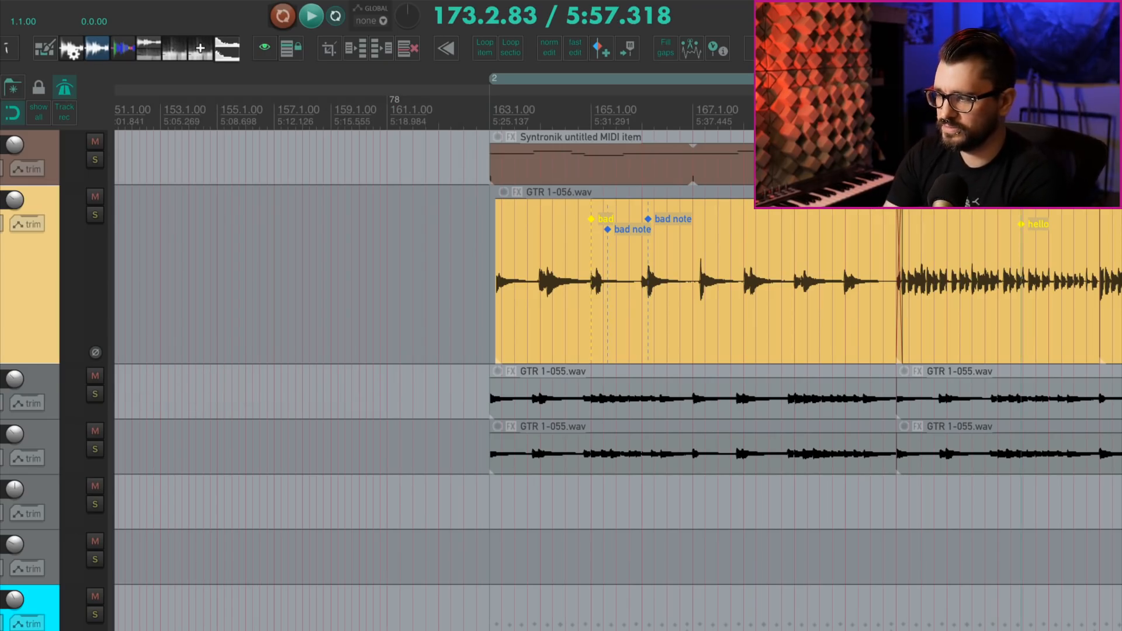
scroll(right, 3)
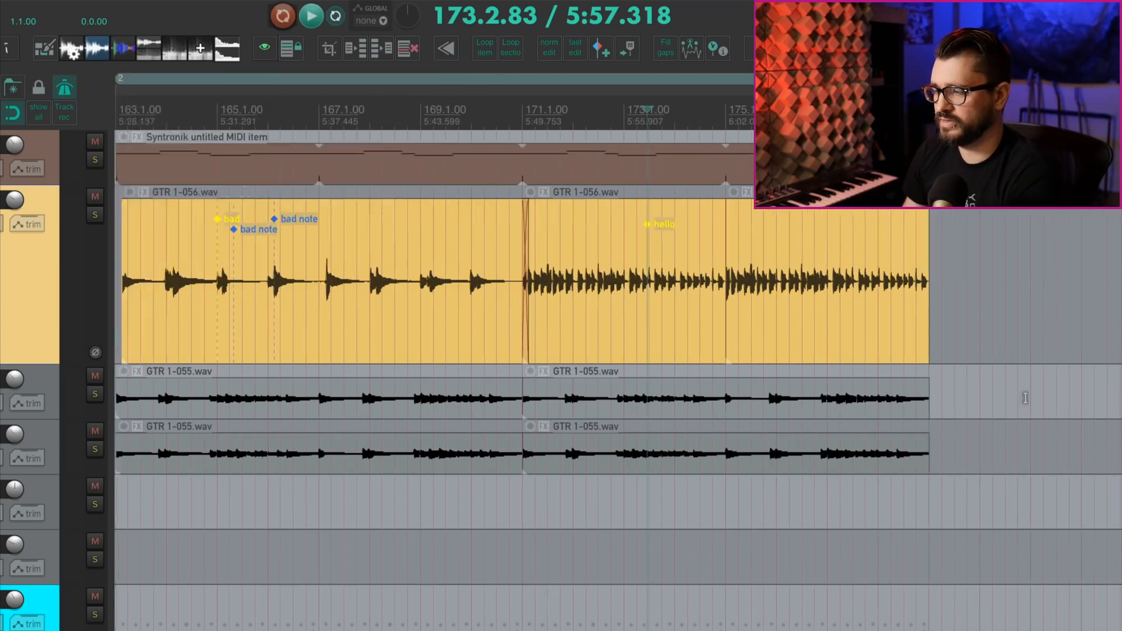